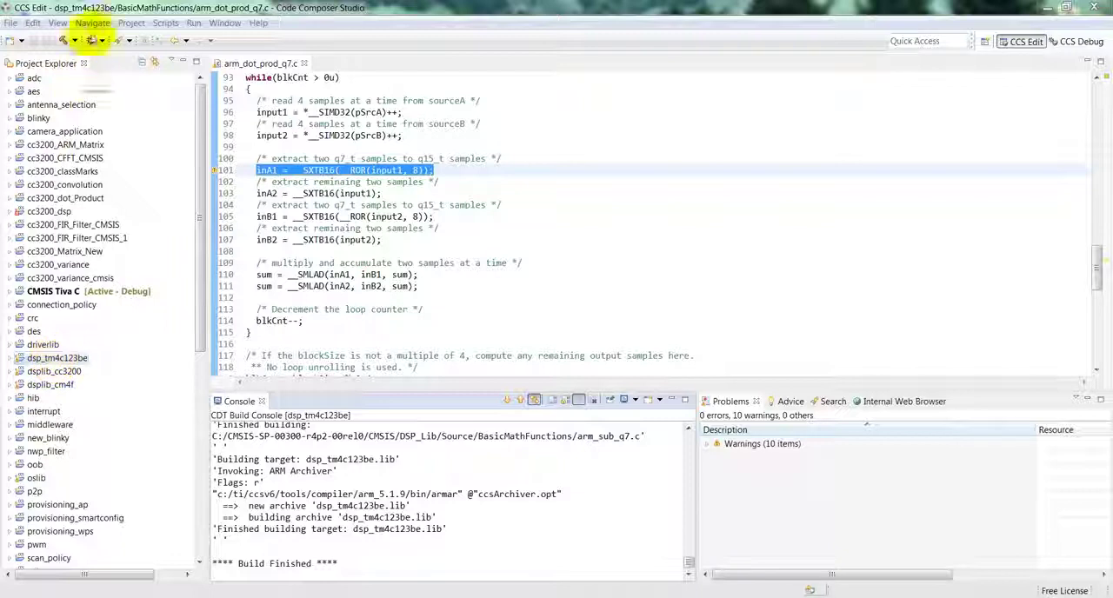
Step: Begin a new CCS project with the target filtered to tm4c123be, device Tiva TM4C123BE6PM
{"action": "left_click", "coordinate": [130, 23]}
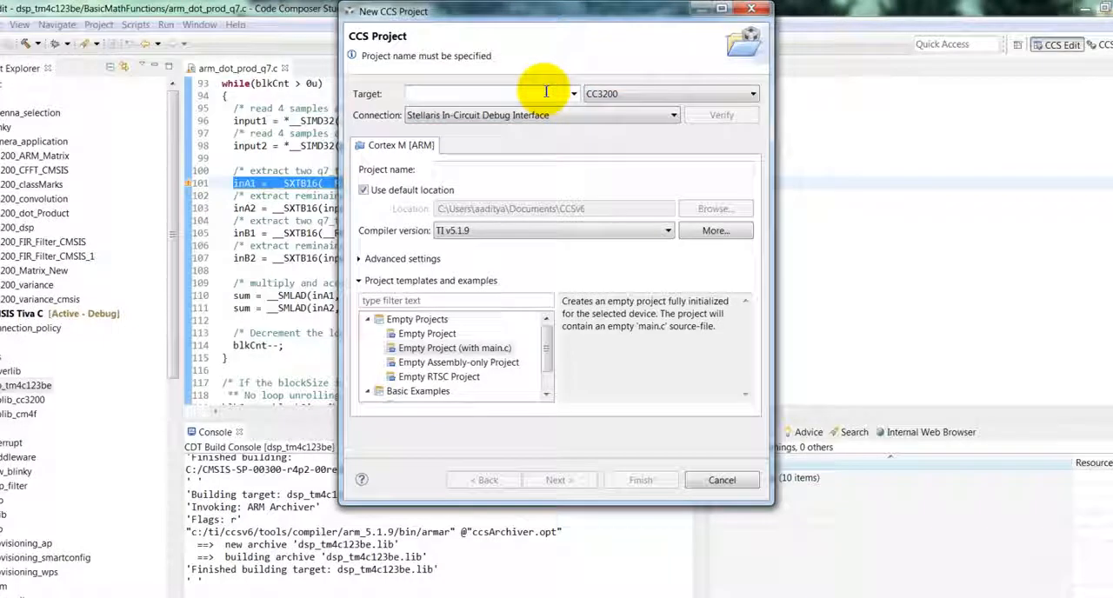
{"action": "type", "text": "tm"}
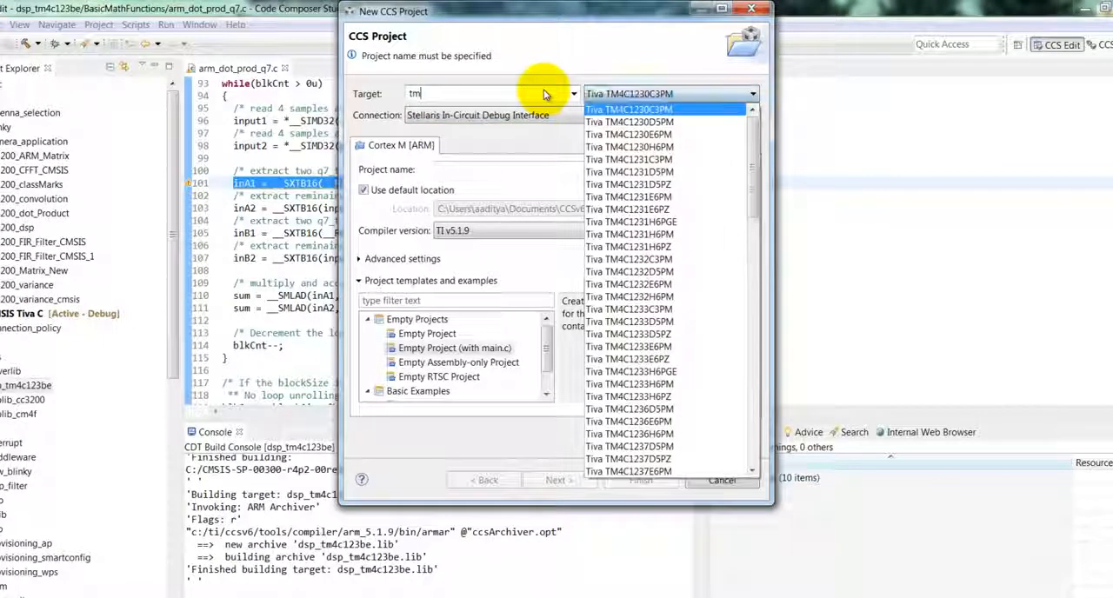
{"action": "type", "text": "4"}
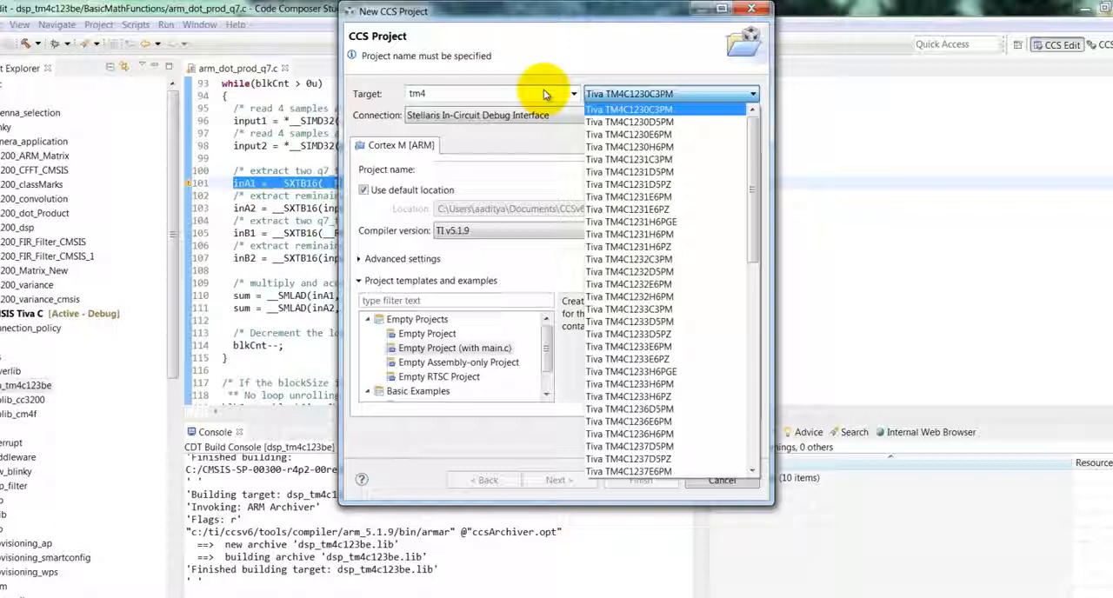
{"action": "type", "text": "c123"}
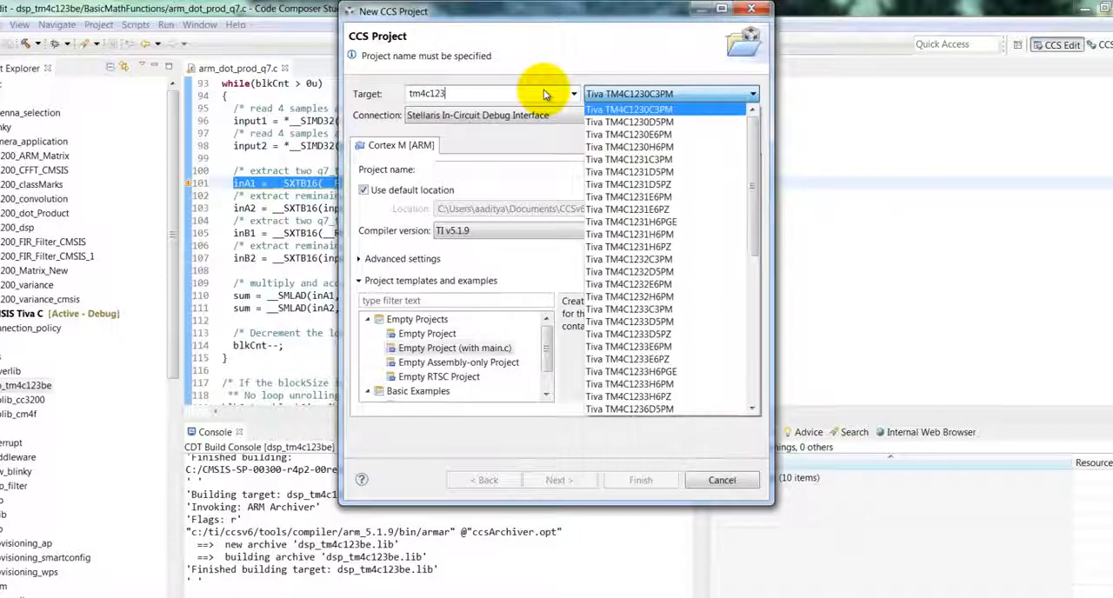
{"action": "type", "text": "be"}
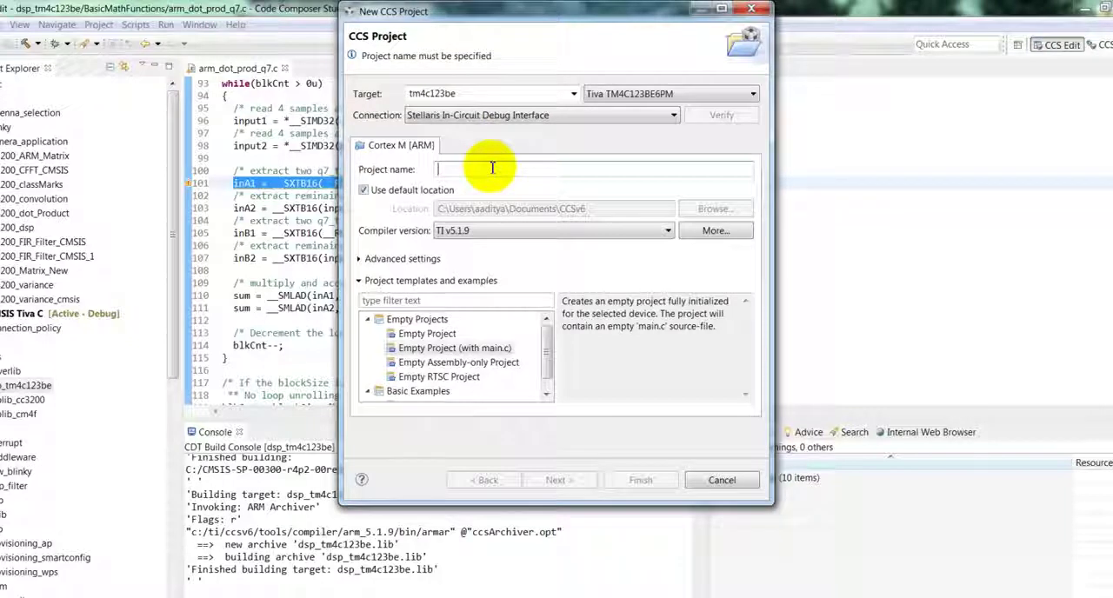
Step: Name the project mean_sd_cmsis with Empty Project template and Executable output type
{"action": "type", "text": "mean"}
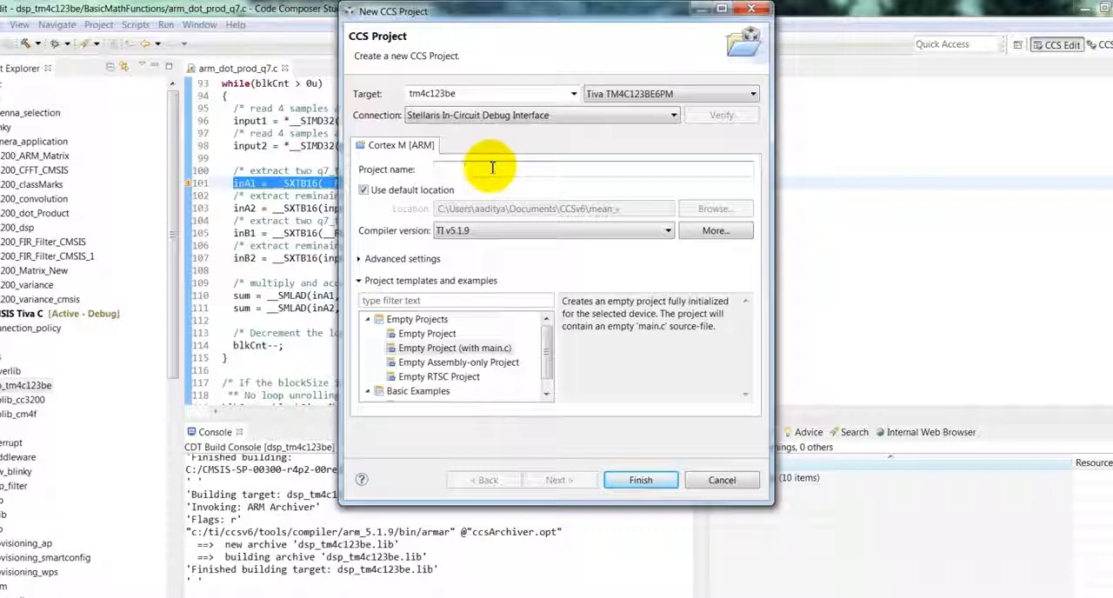
{"action": "type", "text": "mean_sd_cmsis"}
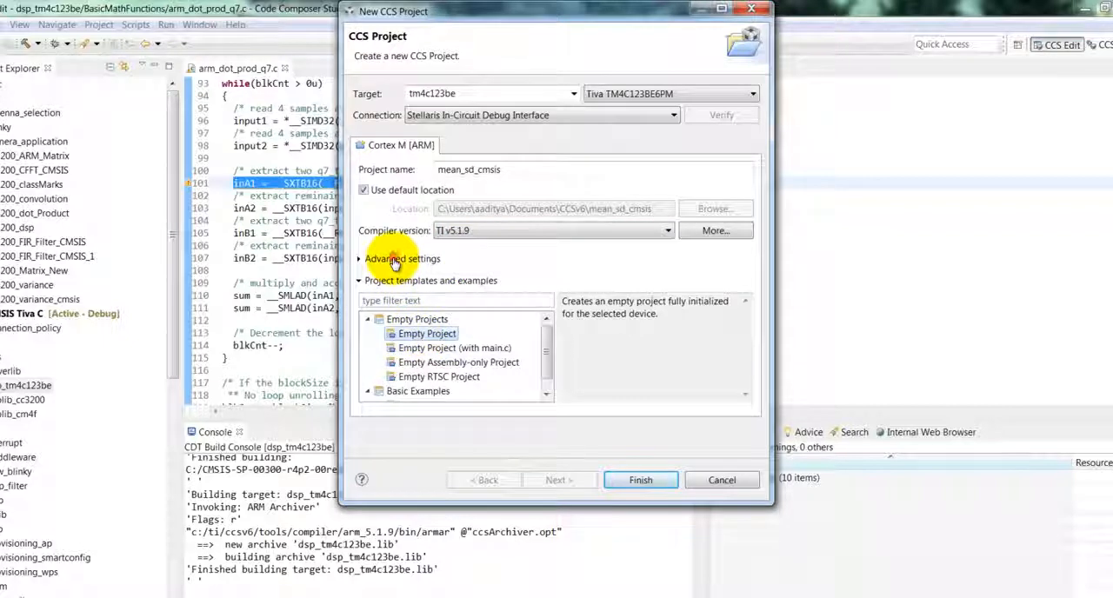
{"action": "left_click", "coordinate": [402, 258]}
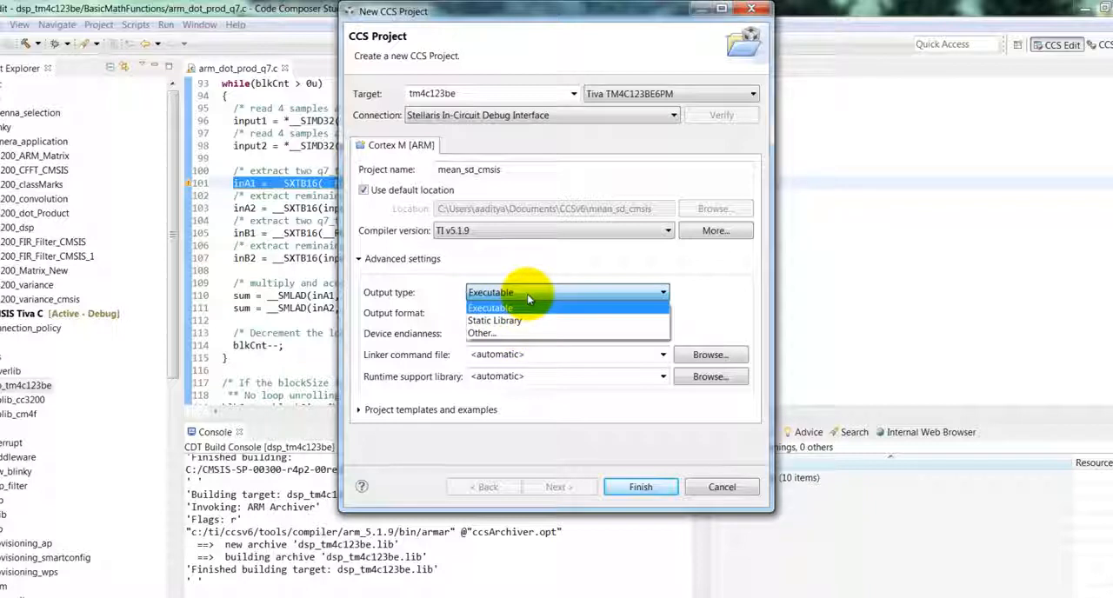
{"action": "left_click", "coordinate": [490, 307]}
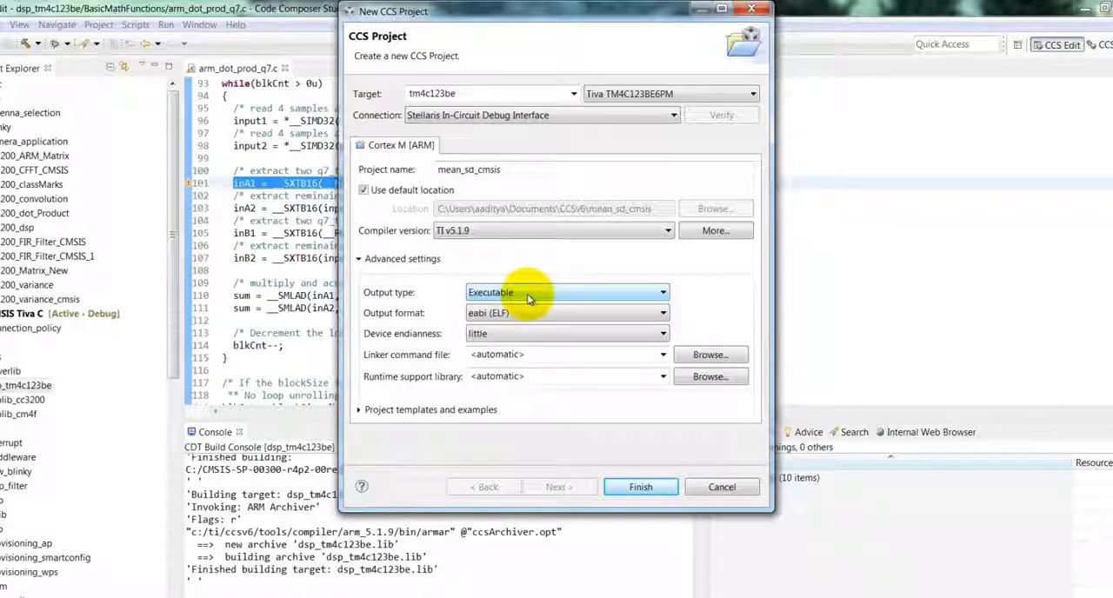
{"action": "mouse_move", "coordinate": [640, 487]}
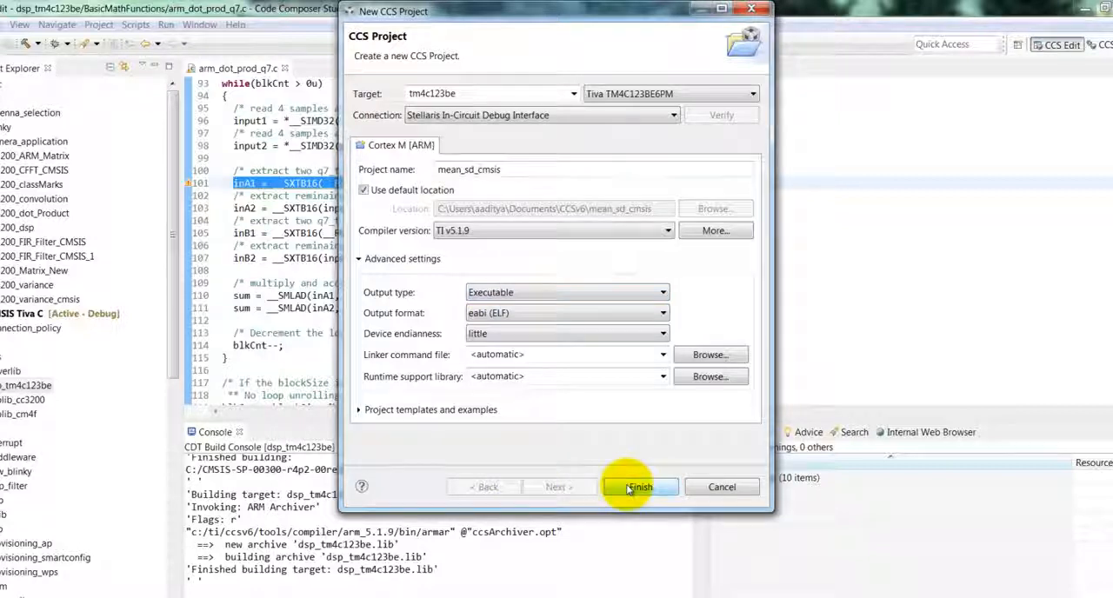
Step: Create the mean_sd_cmsis project and browse to the CMSIS arm_class_marks_example folder
{"action": "left_click", "coordinate": [639, 487]}
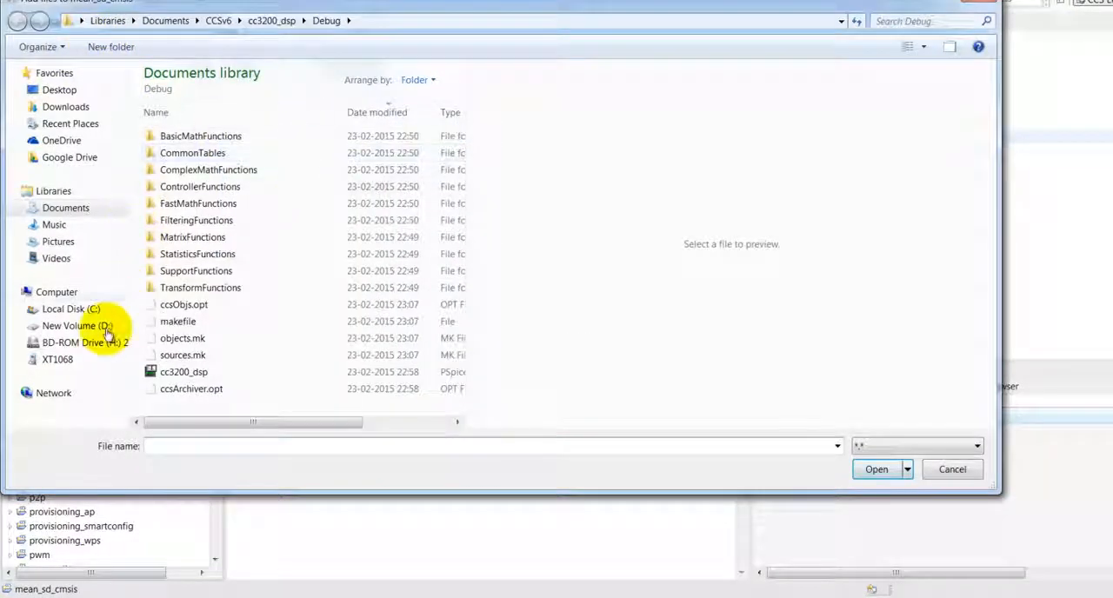
{"action": "left_click", "coordinate": [72, 309]}
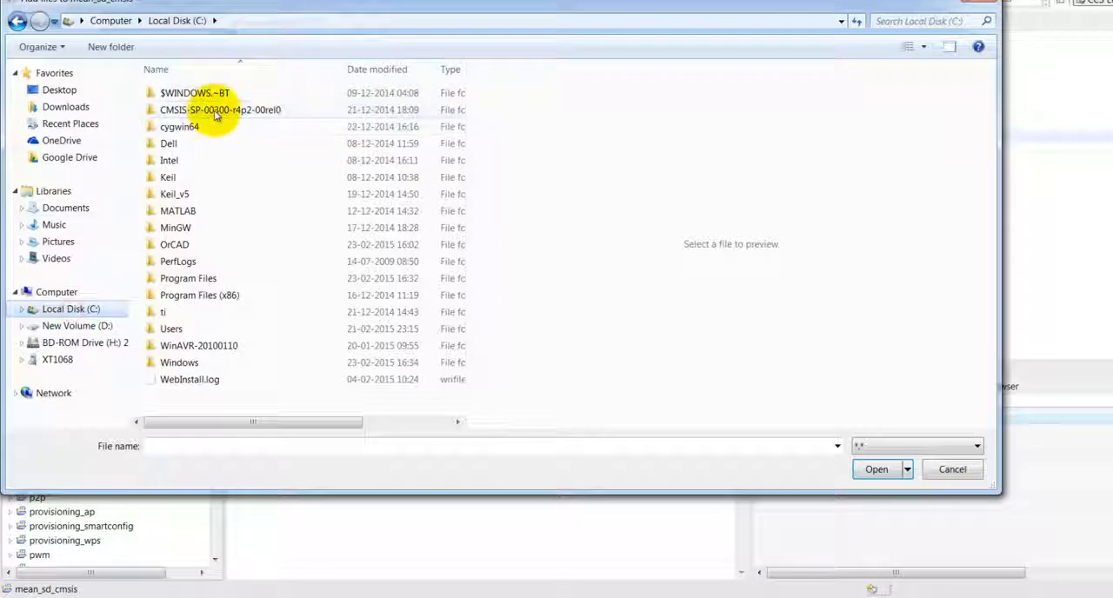
{"action": "double_click", "coordinate": [220, 110]}
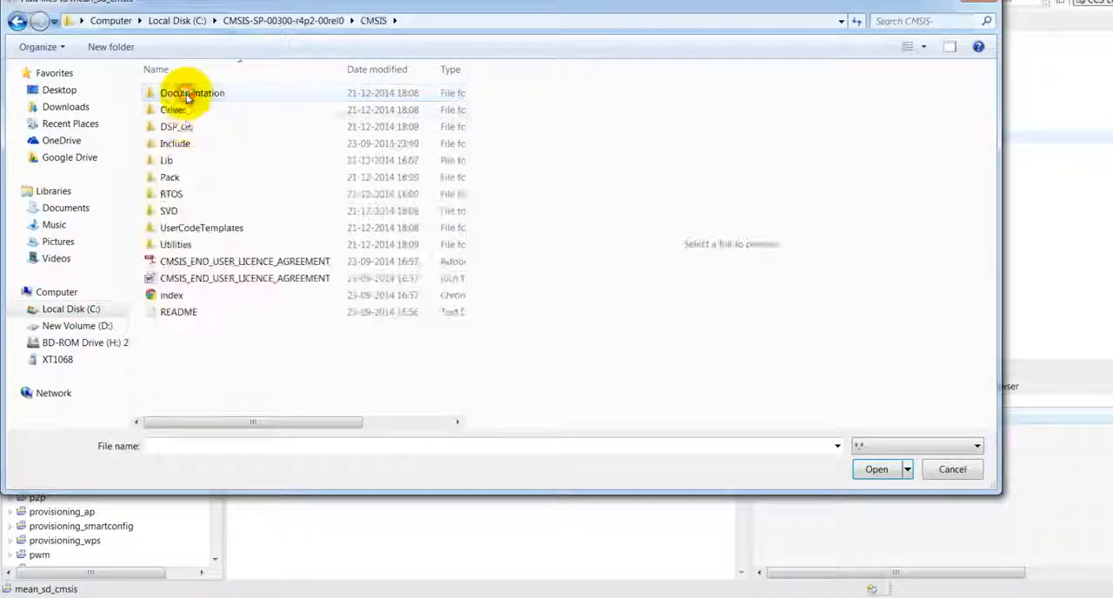
{"action": "double_click", "coordinate": [176, 126]}
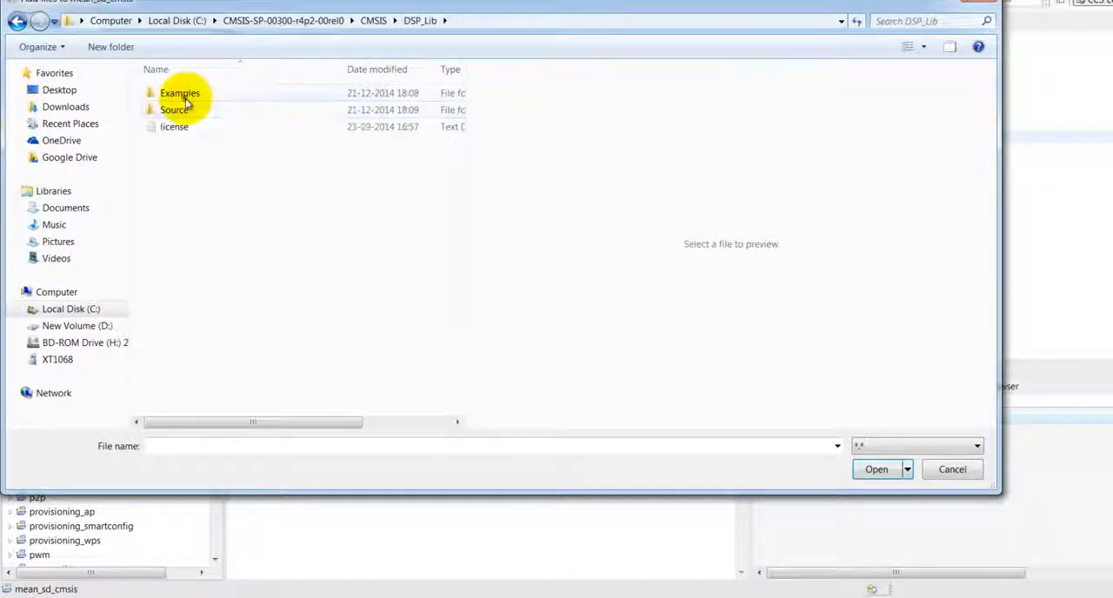
{"action": "double_click", "coordinate": [180, 93]}
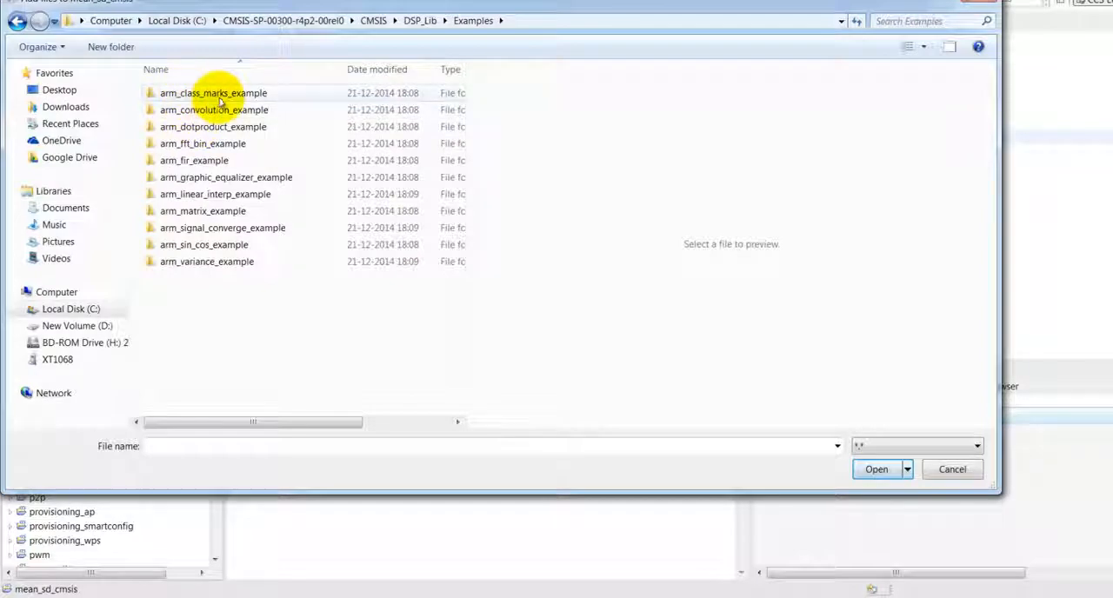
{"action": "double_click", "coordinate": [213, 94]}
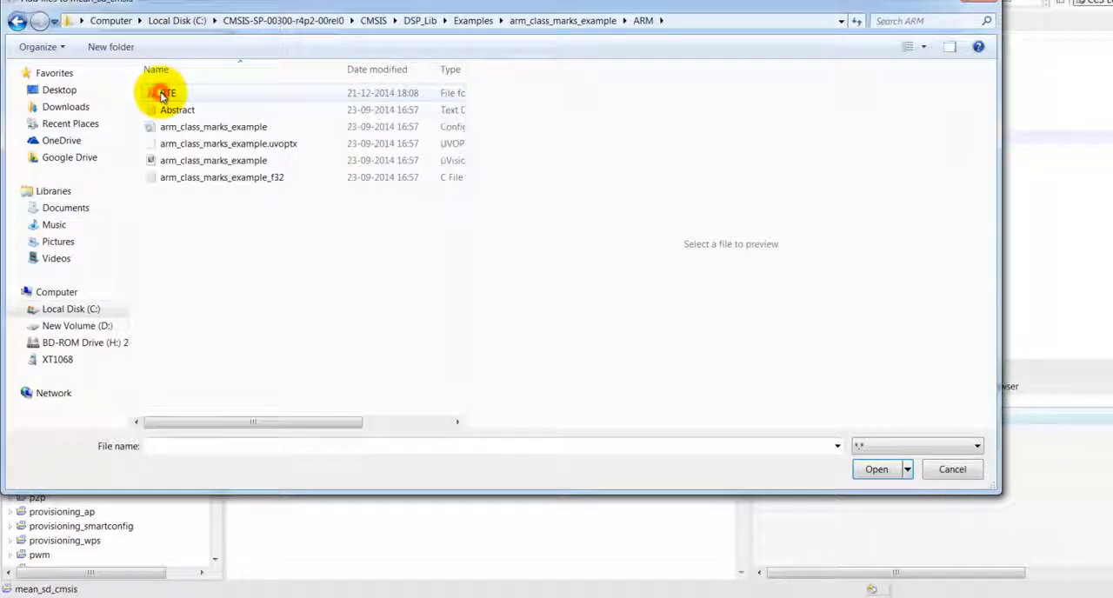
Step: Copy arm_class_marks_example_f32.c from the ARM folder into the project
{"action": "left_click", "coordinate": [451, 69]}
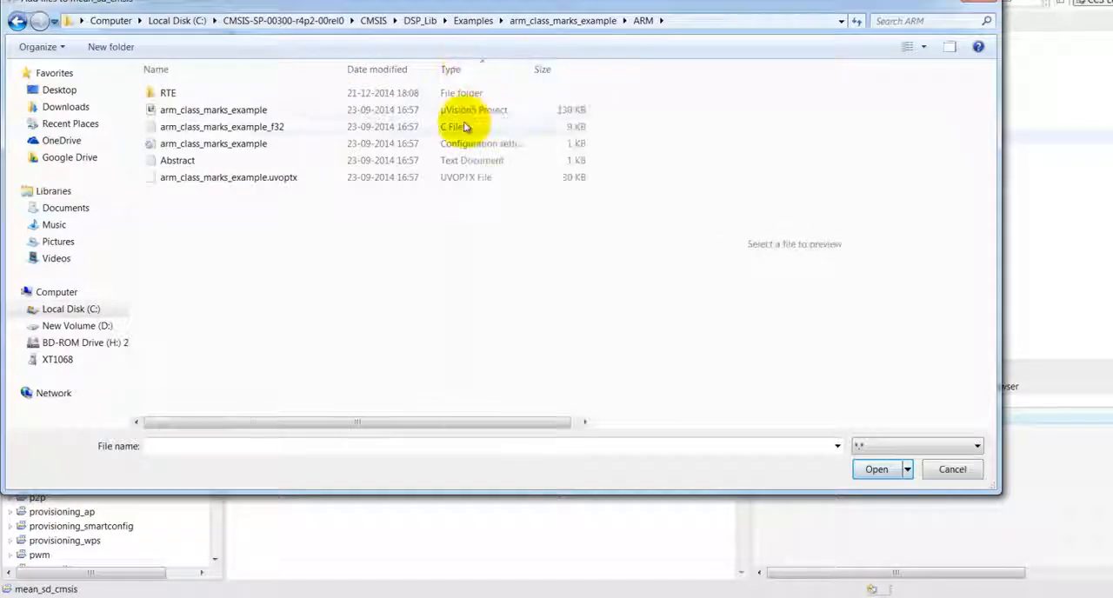
{"action": "left_click", "coordinate": [223, 127]}
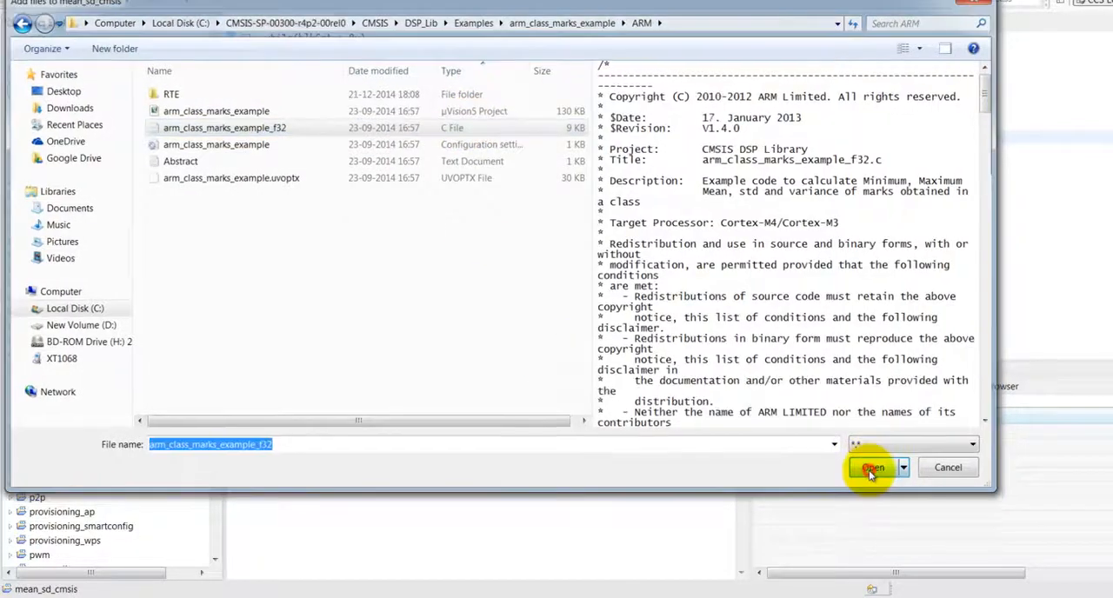
{"action": "left_click", "coordinate": [873, 468]}
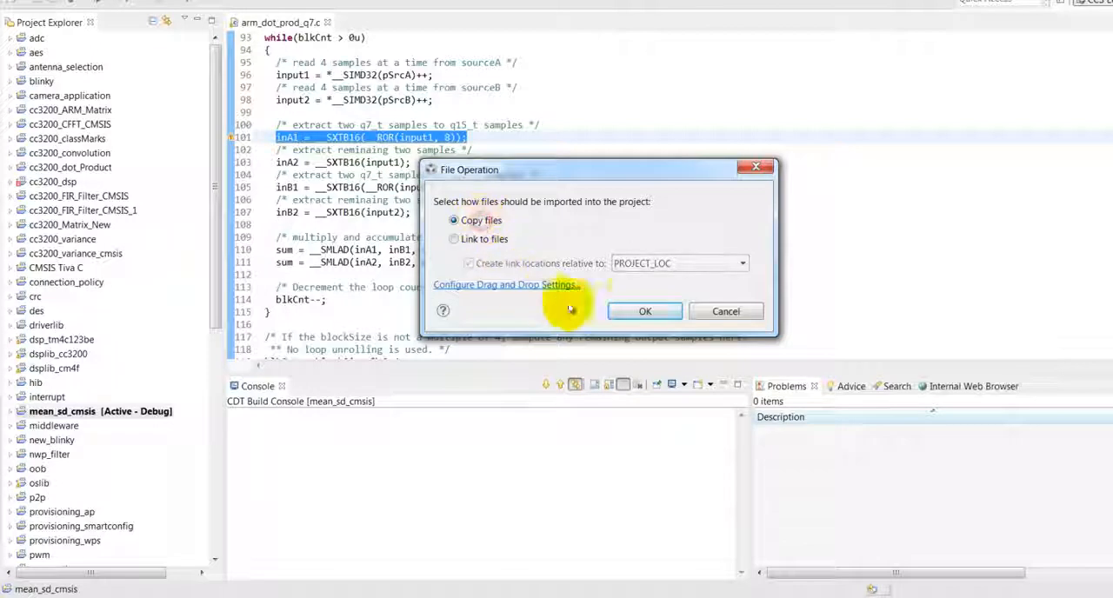
{"action": "left_click", "coordinate": [645, 312]}
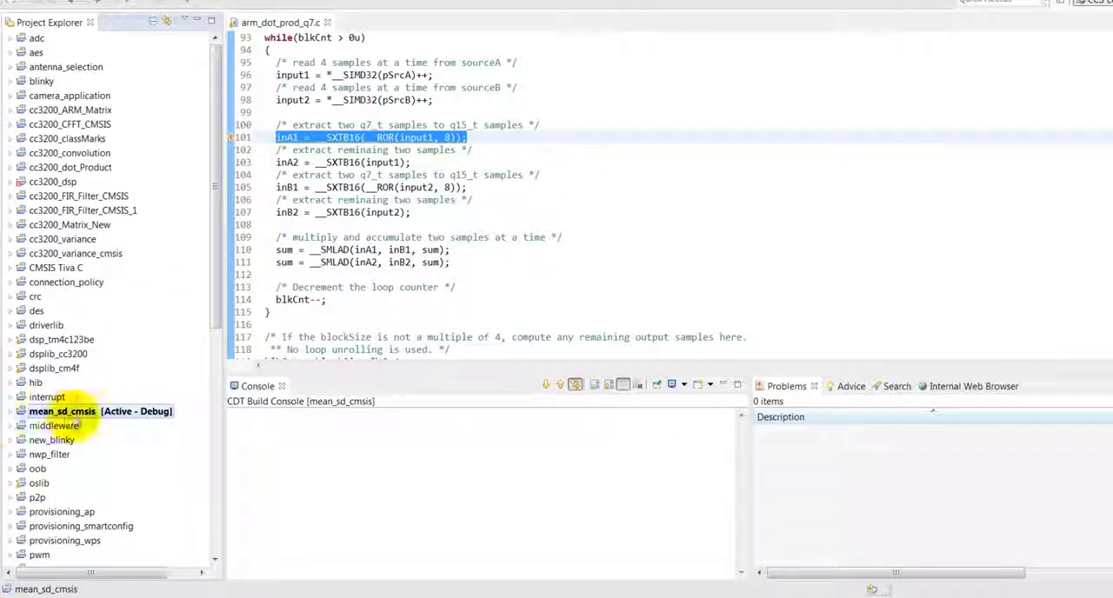
Step: Expand mean_sd_cmsis to show arm_class_marks_example_f32.c and open the project's build properties
{"action": "left_click", "coordinate": [10, 411]}
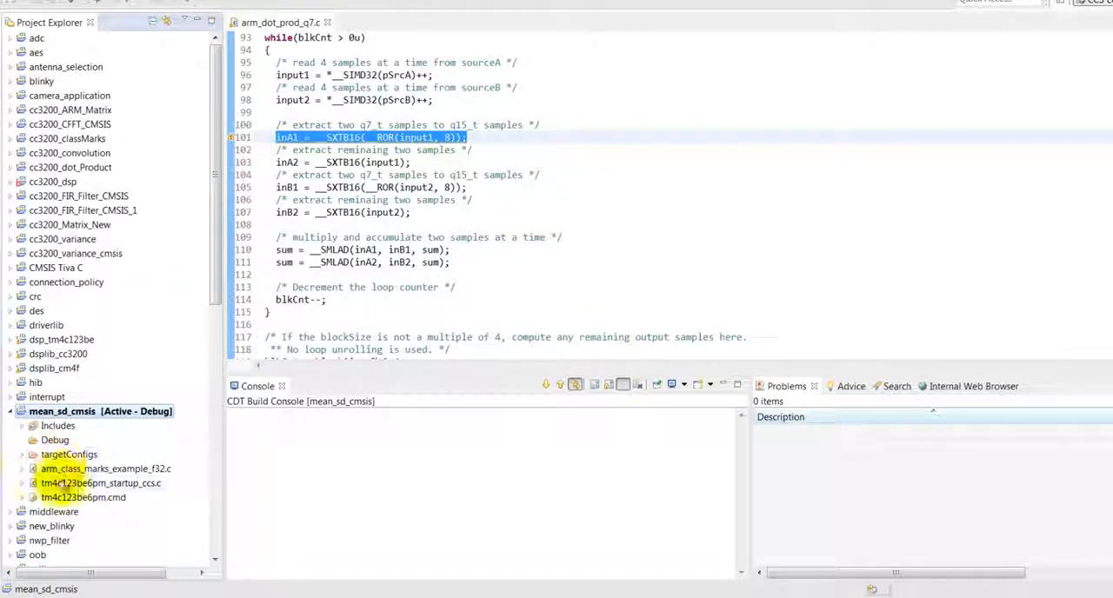
{"action": "left_click", "coordinate": [106, 469]}
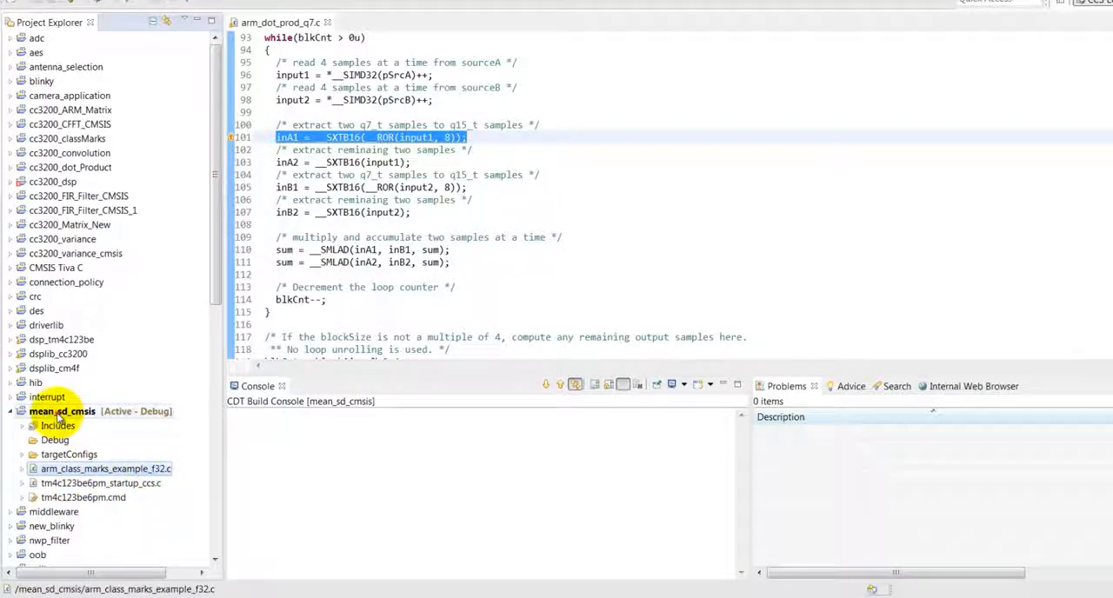
{"action": "right_click", "coordinate": [64, 411]}
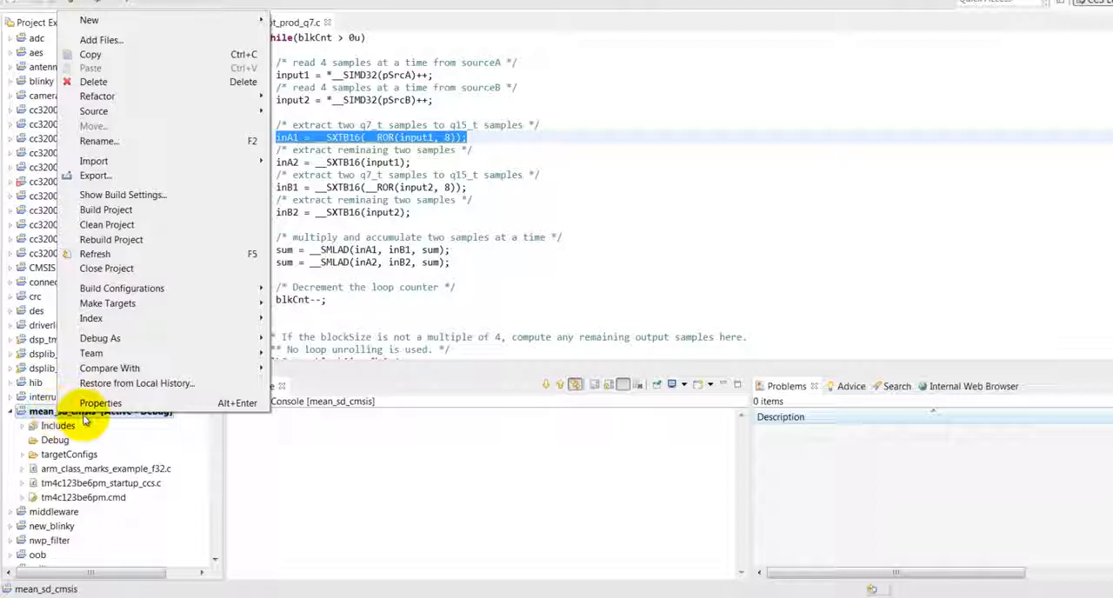
{"action": "left_click", "coordinate": [100, 403]}
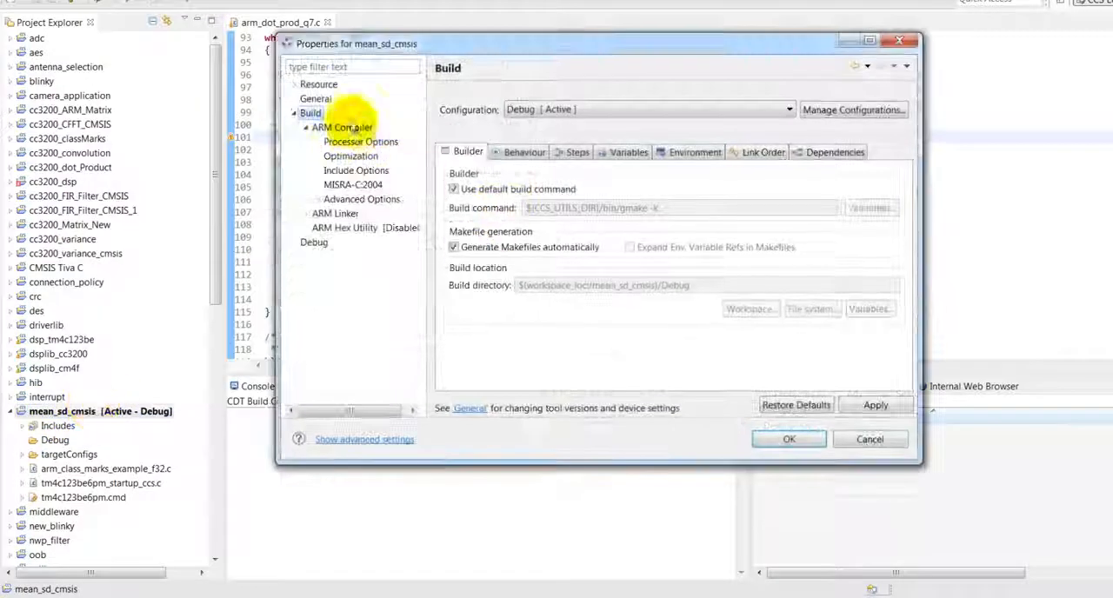
Step: Check compiler processor options (7M4, 16-bit, FPv4SPD16), global optimization, and include paths
{"action": "left_click", "coordinate": [360, 141]}
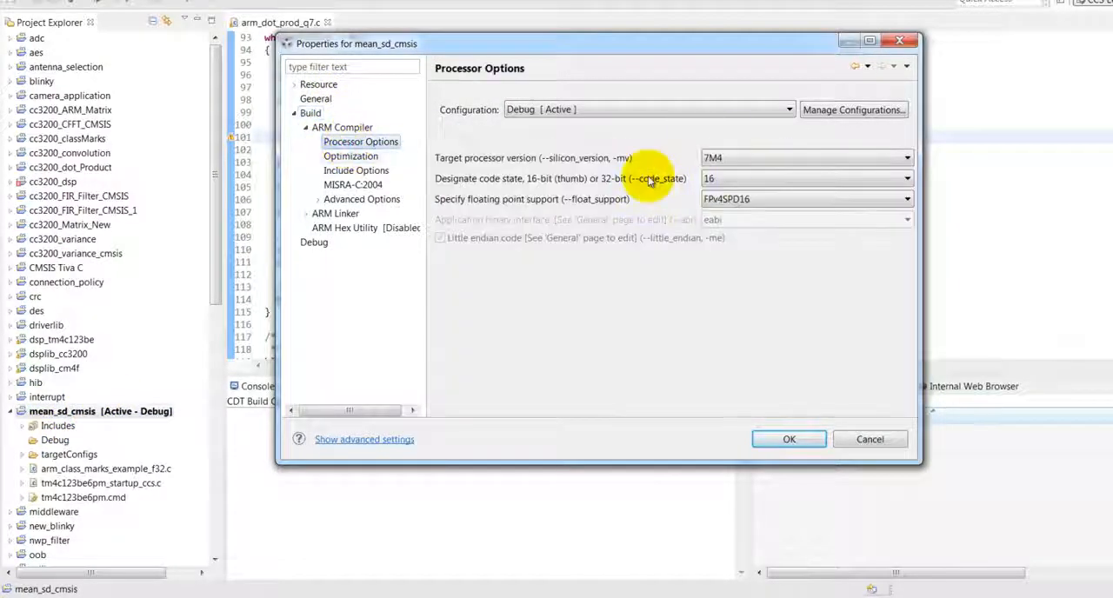
{"action": "left_click", "coordinate": [352, 156]}
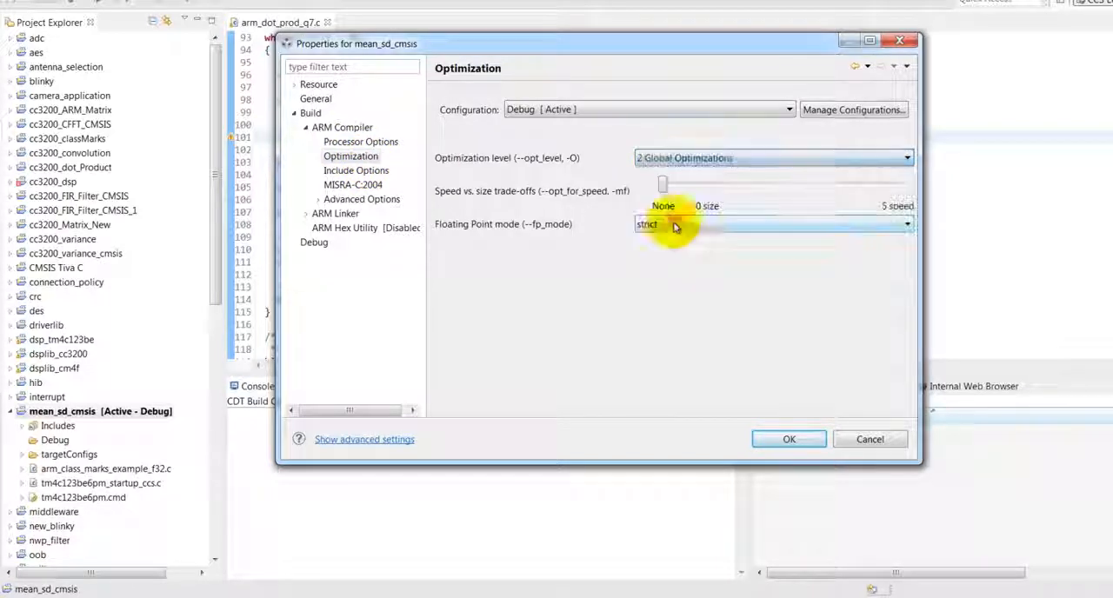
{"action": "left_click", "coordinate": [356, 170]}
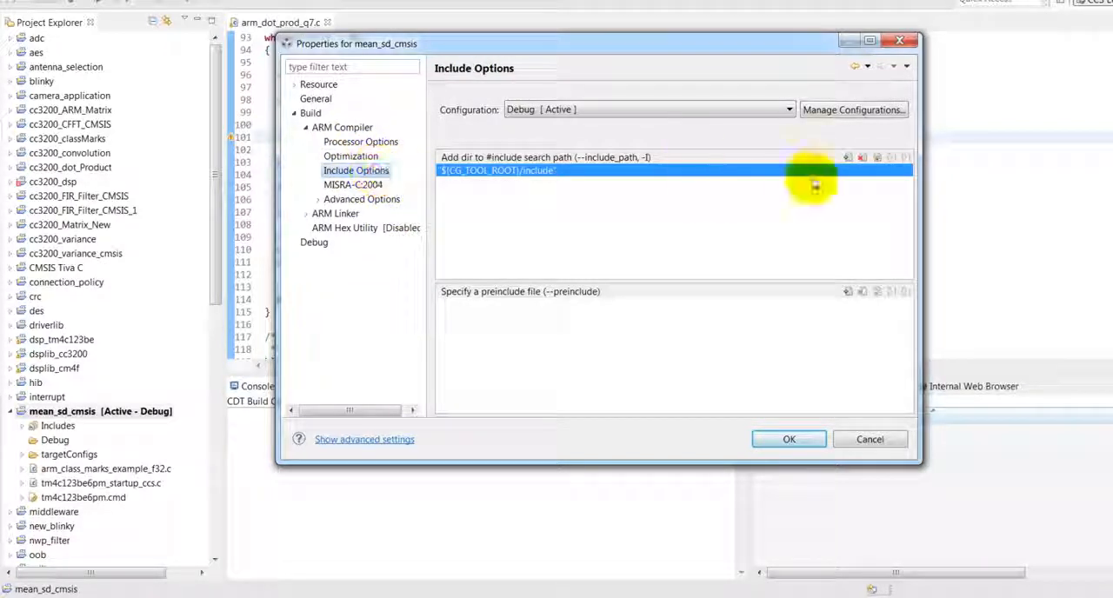
Step: Add C:\CMSIS-SP-00300-r4p2-00rel0\CMSIS\Include as a compiler include search directory
{"action": "left_click", "coordinate": [847, 158]}
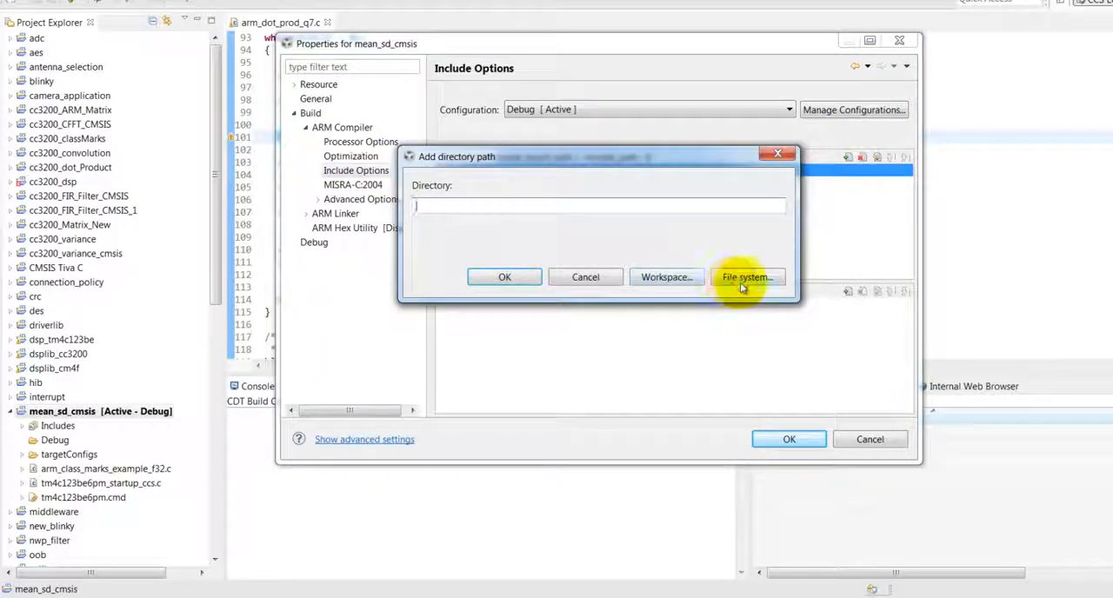
{"action": "left_click", "coordinate": [746, 276]}
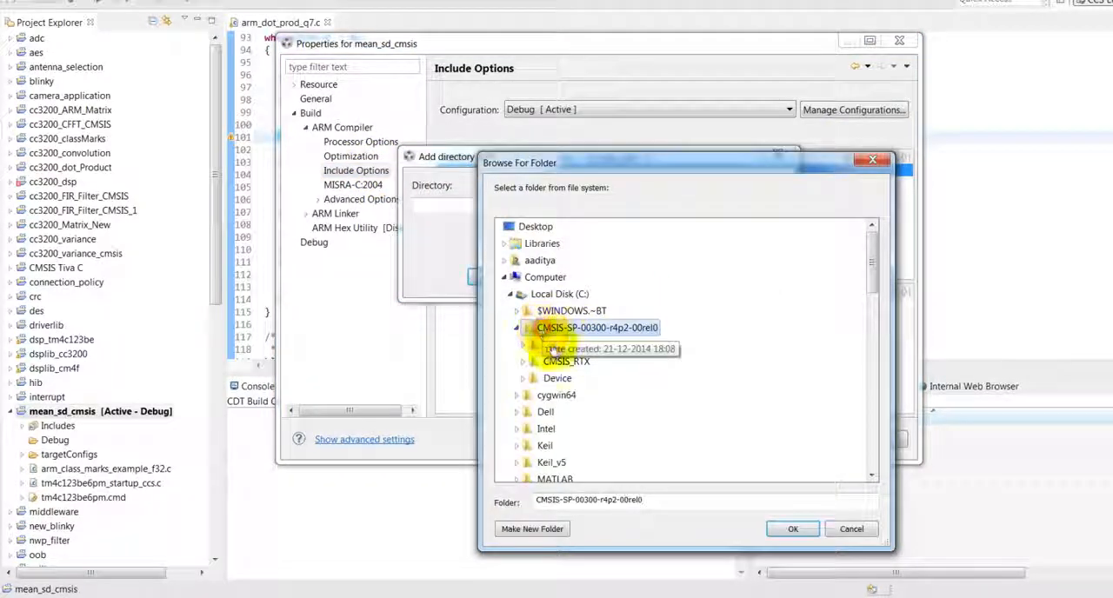
{"action": "left_click", "coordinate": [564, 411]}
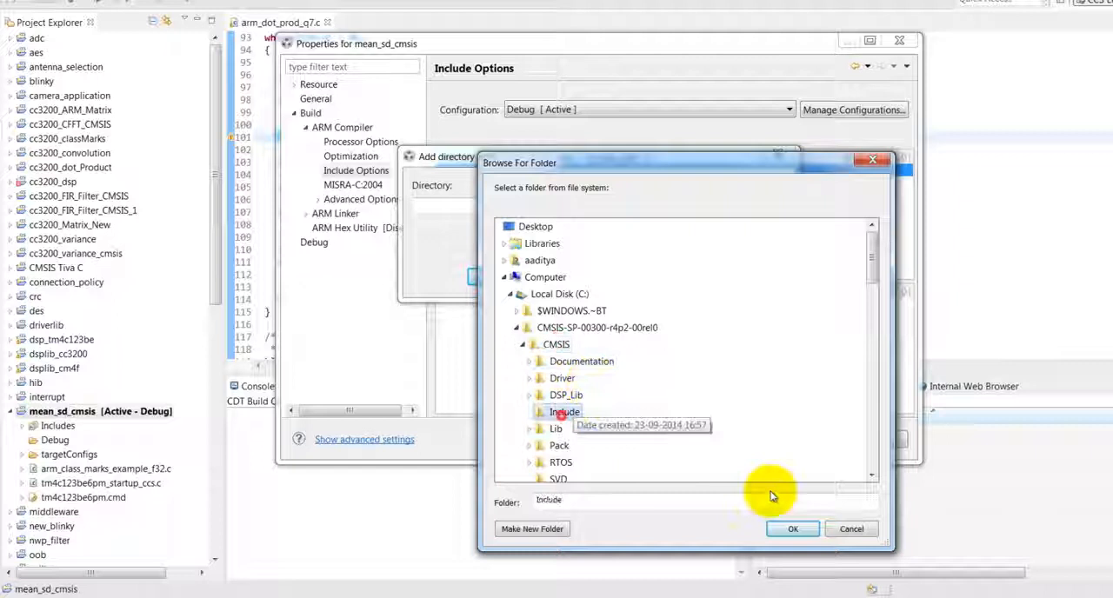
{"action": "left_click", "coordinate": [793, 529]}
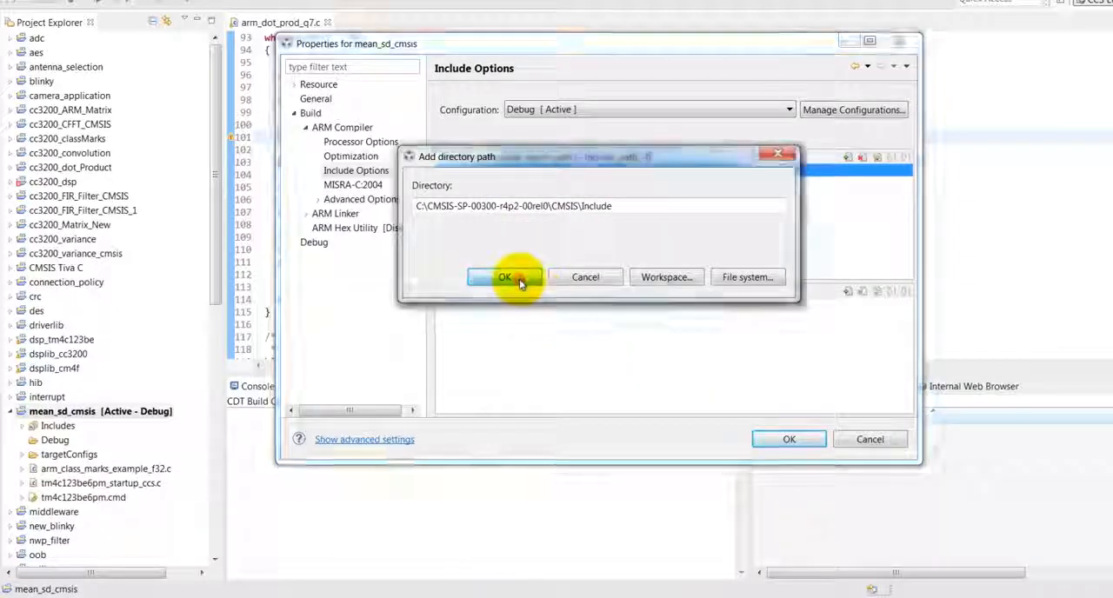
{"action": "left_click", "coordinate": [505, 277]}
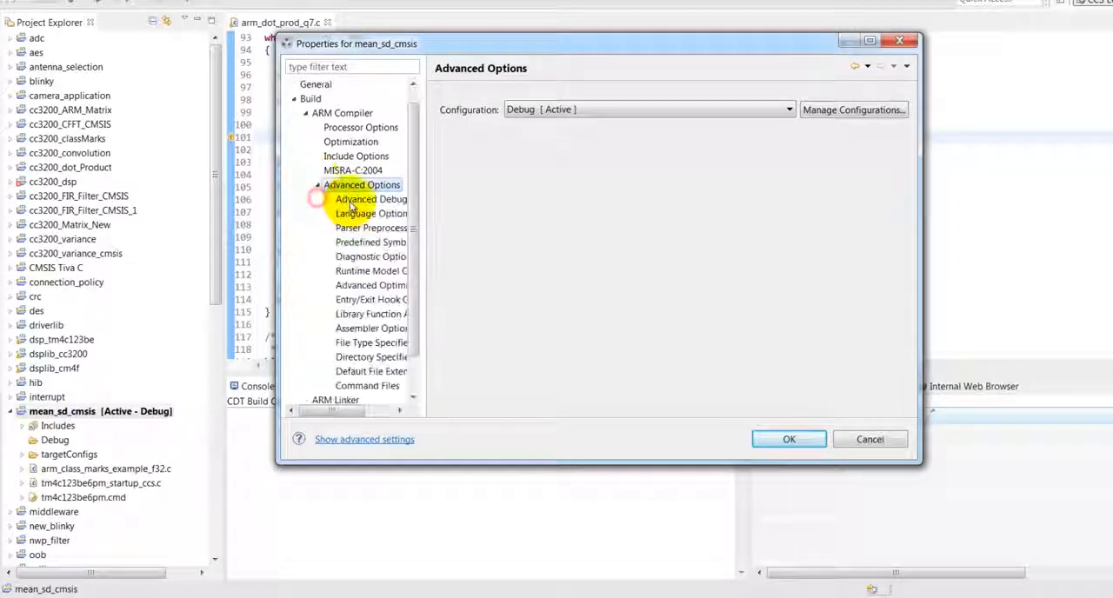
Step: Add ARM_MATH_CM4 to the compiler's predefined symbols and begin adding another symbol
{"action": "left_click", "coordinate": [371, 213]}
{"action": "type", "text": "ARM_MATH_CM4"}
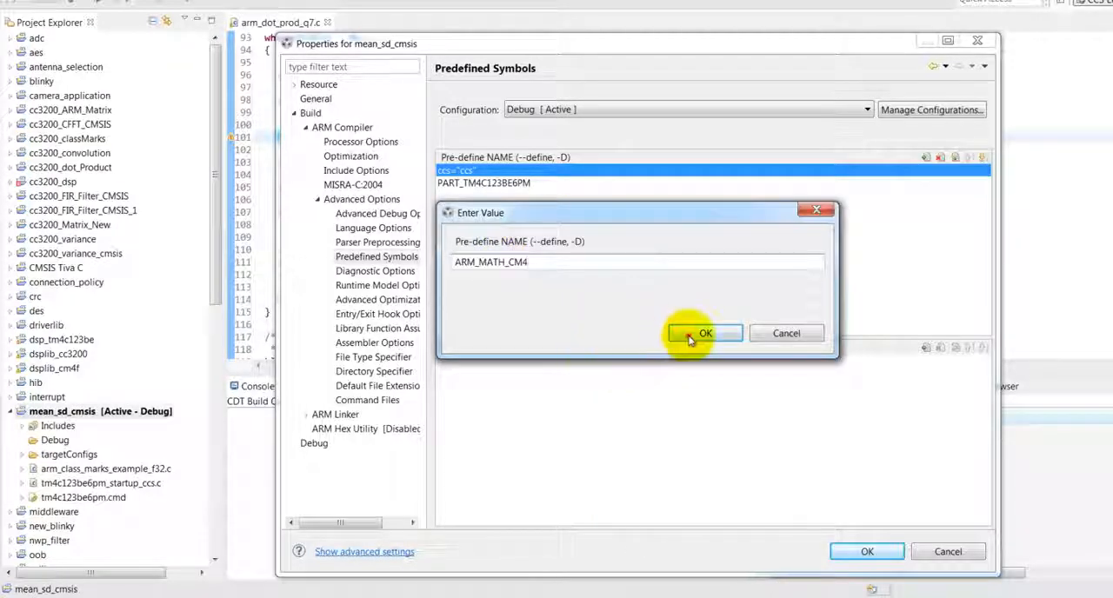
{"action": "left_click", "coordinate": [704, 333]}
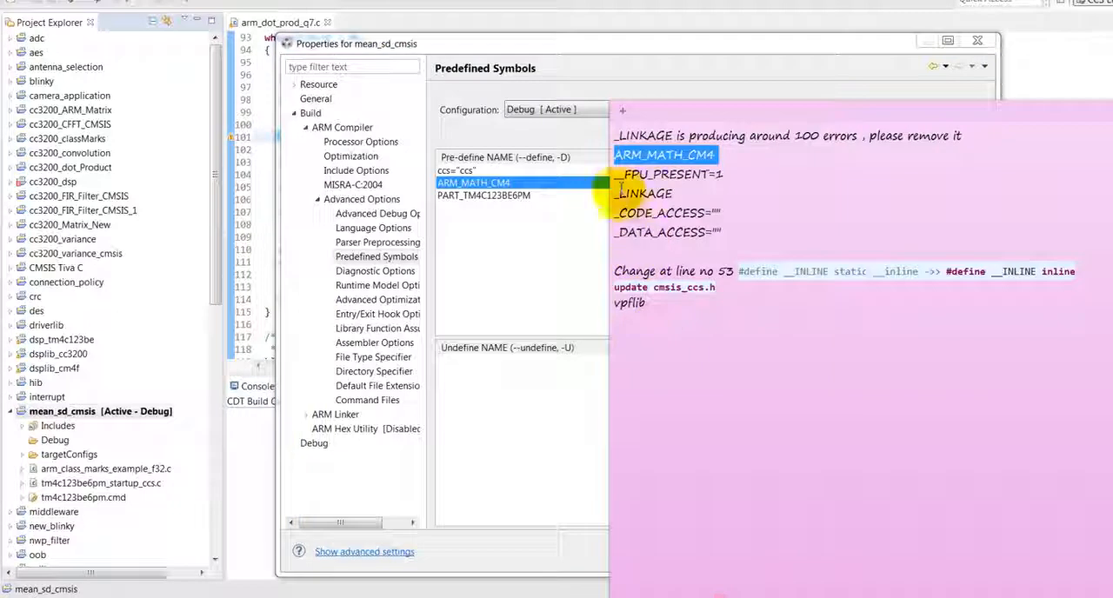
{"action": "right_click", "coordinate": [668, 174]}
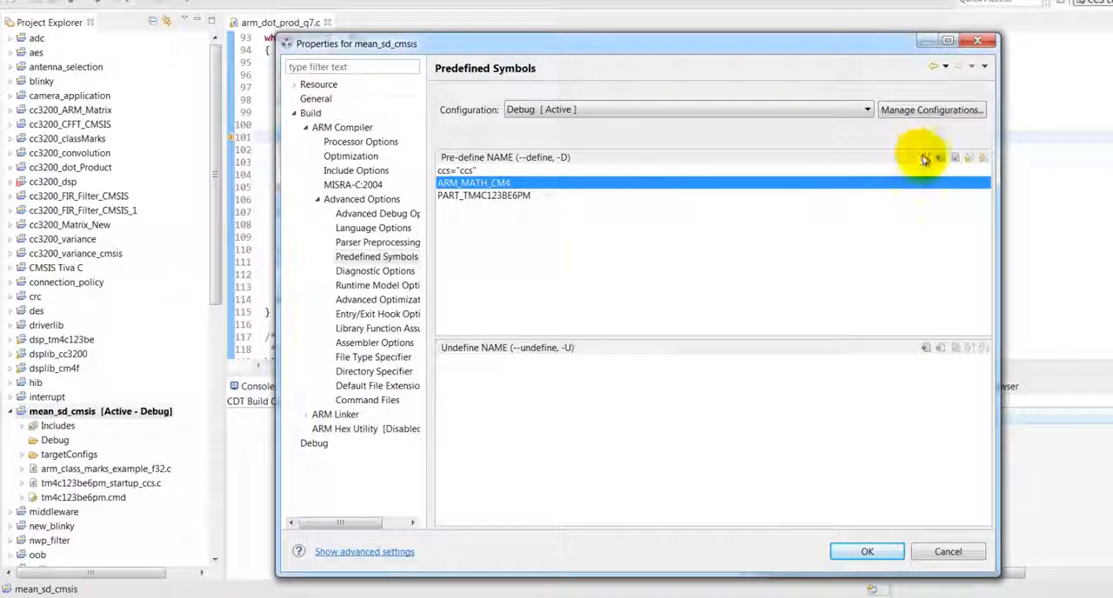
{"action": "left_click", "coordinate": [926, 157]}
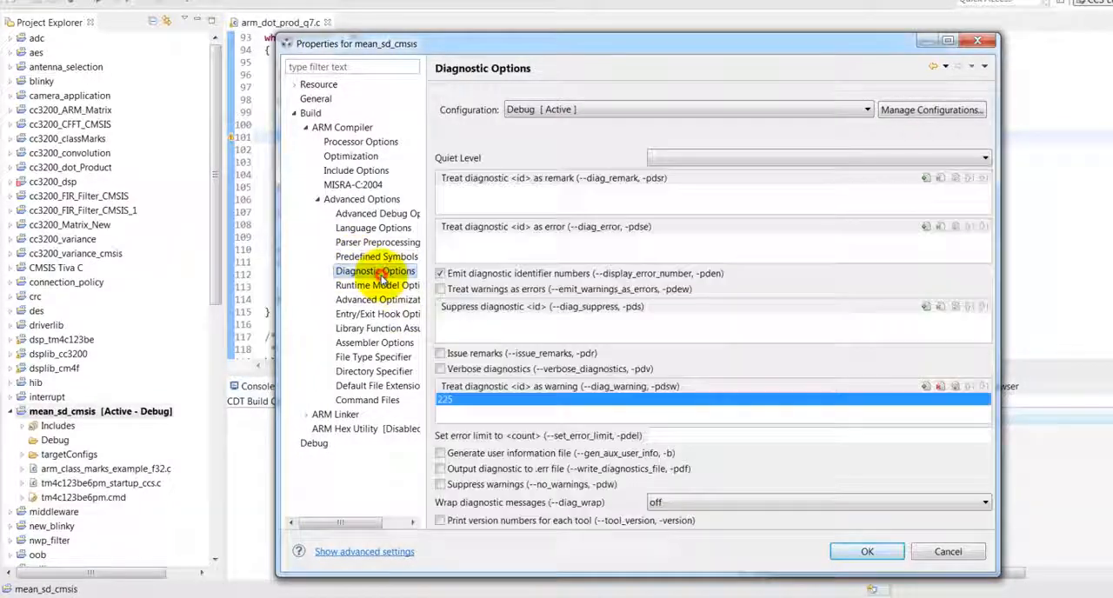
{"action": "mouse_move", "coordinate": [492, 369]}
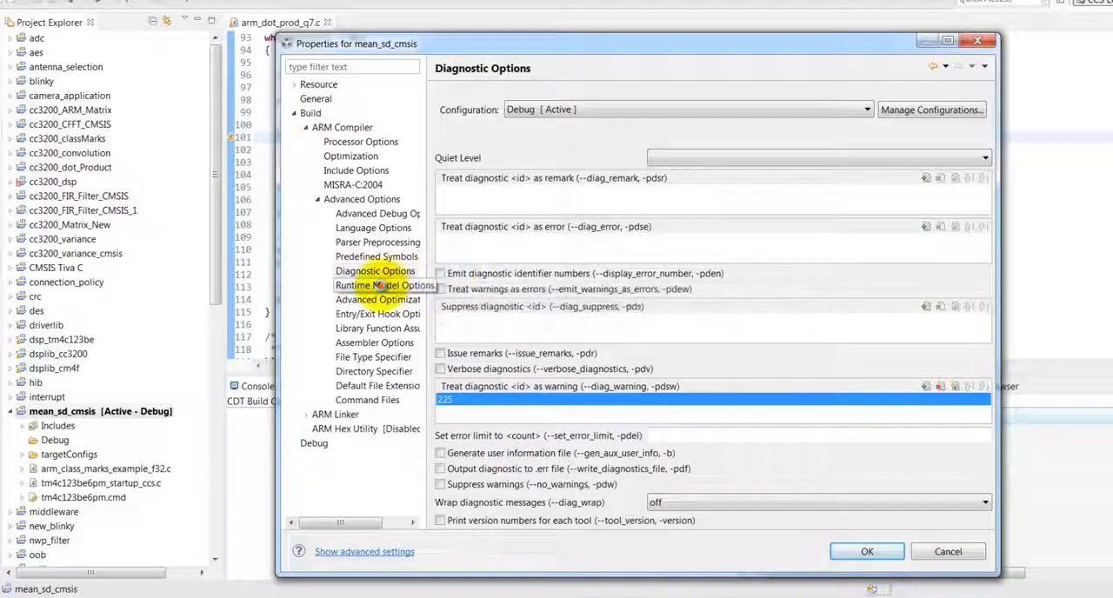
Step: Turn on gen_func_subsections and enable unified assembly language in the compiler options
{"action": "left_click", "coordinate": [377, 286]}
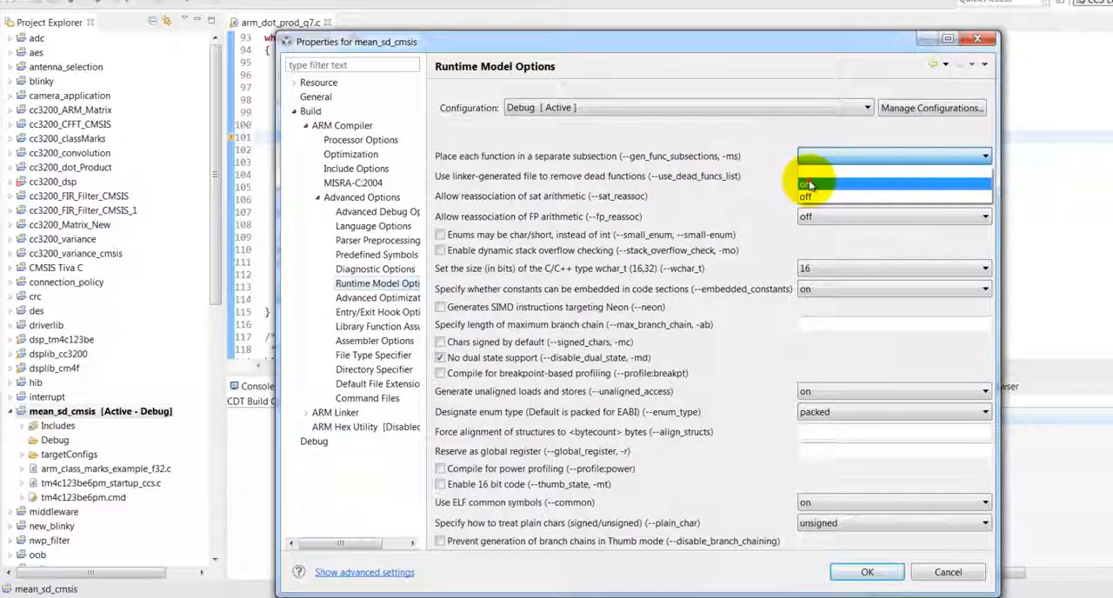
{"action": "left_click", "coordinate": [386, 298]}
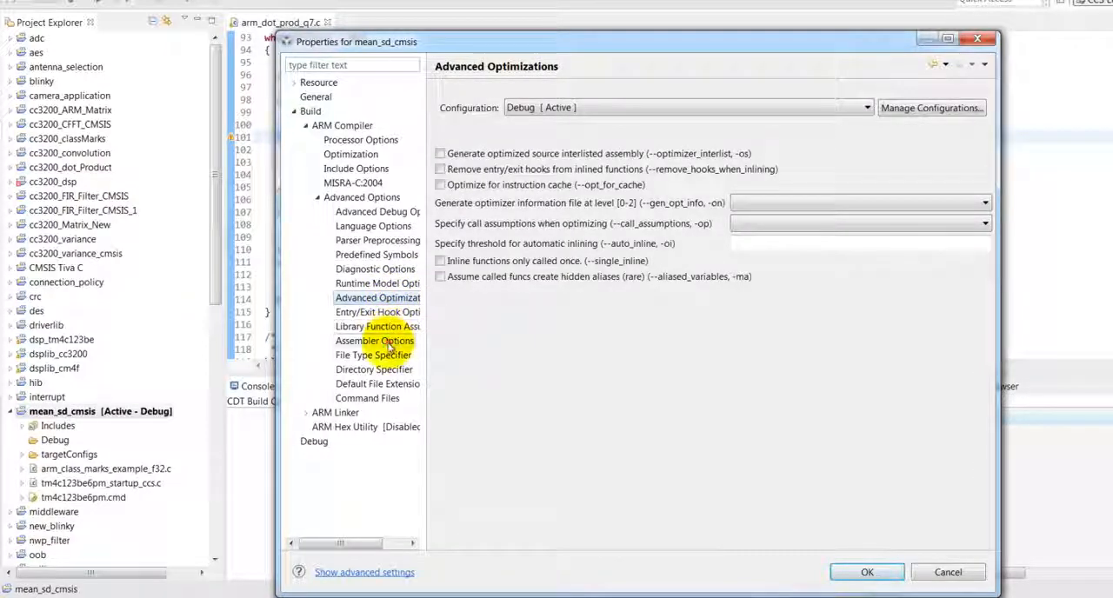
{"action": "left_click", "coordinate": [375, 340]}
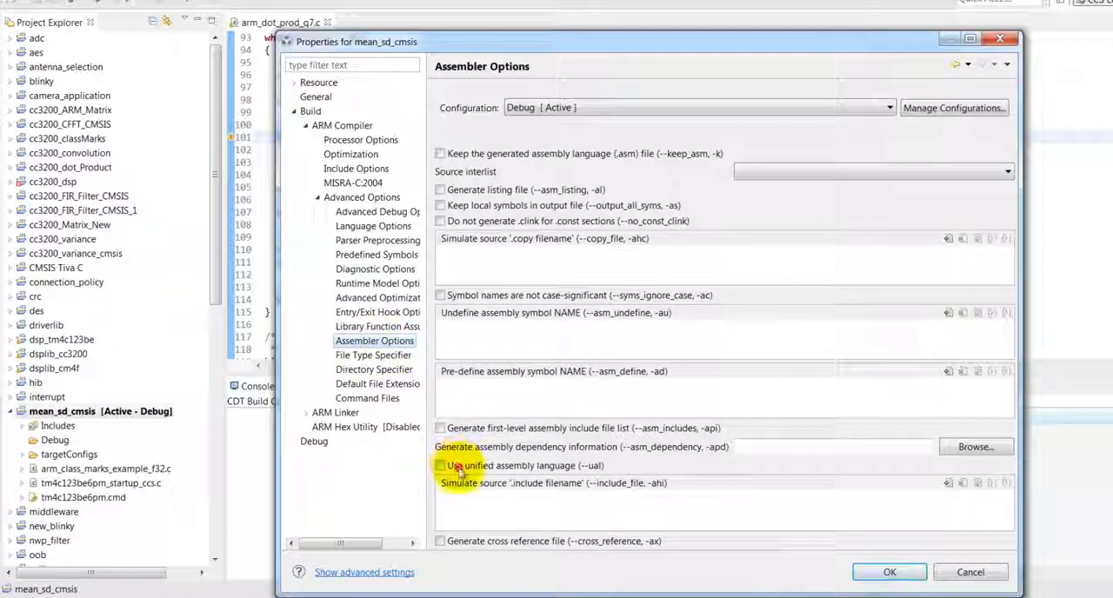
{"action": "left_click", "coordinate": [440, 465]}
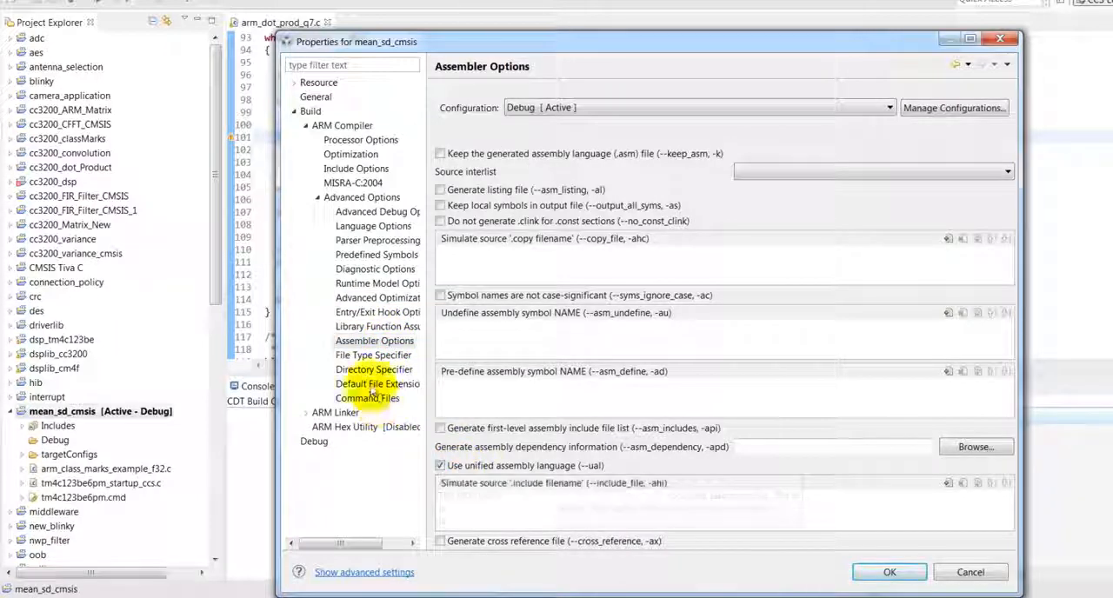
{"action": "left_click", "coordinate": [336, 412]}
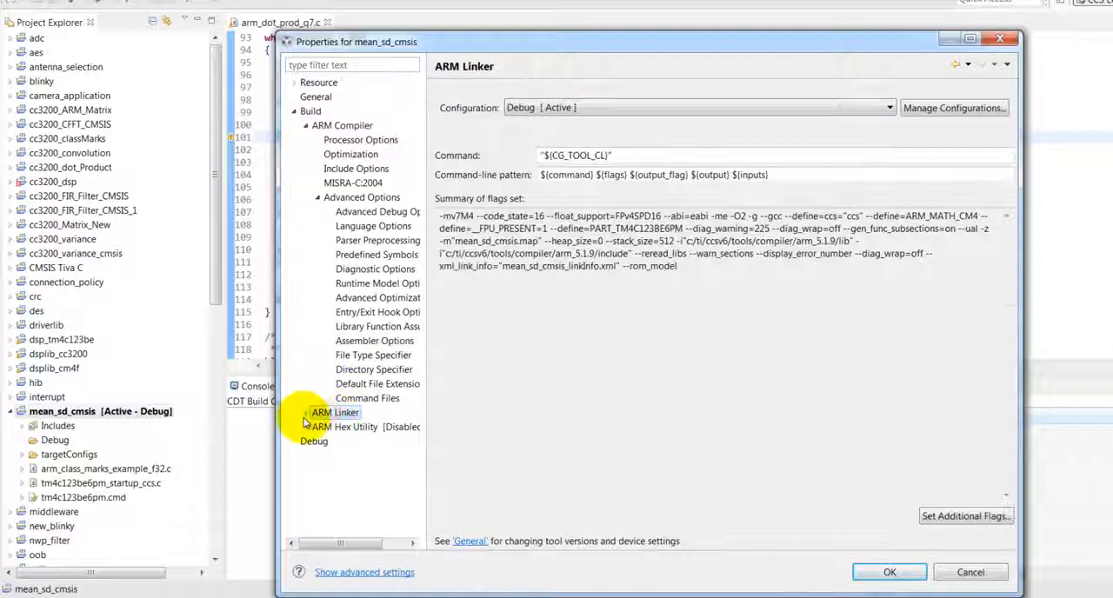
Step: Enter 512 for heap size and C stack size in ARM Linker Basic Options
{"action": "left_click", "coordinate": [336, 413]}
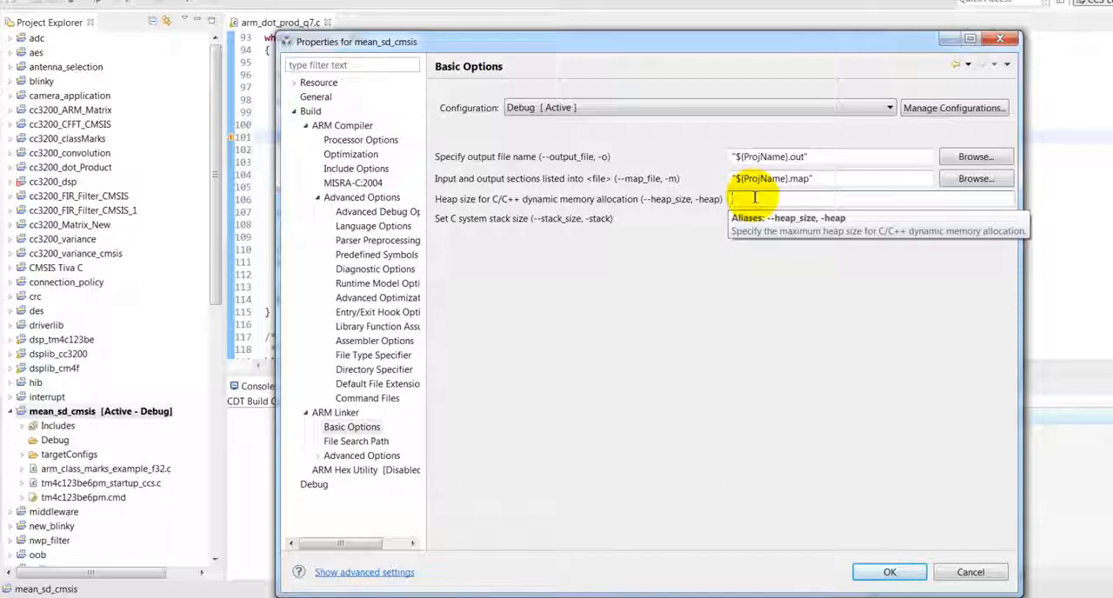
{"action": "type", "text": "512"}
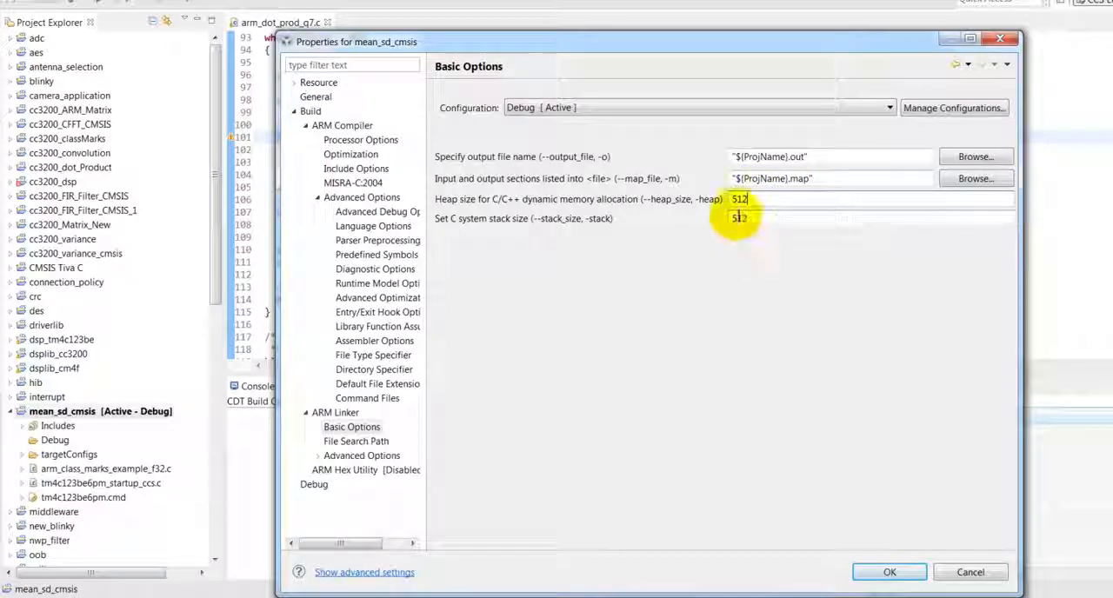
{"action": "left_click", "coordinate": [356, 441]}
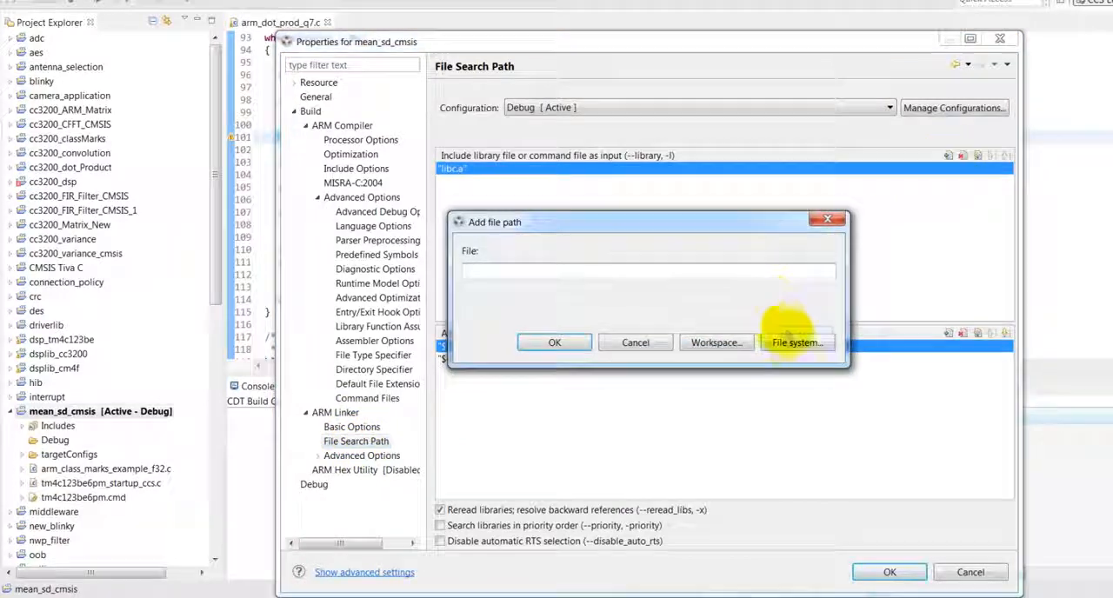
Step: Add dsp_tm4c123be.lib from Documents\dsp_tm4c123be\Debug as a linker input file
{"action": "left_click", "coordinate": [794, 342]}
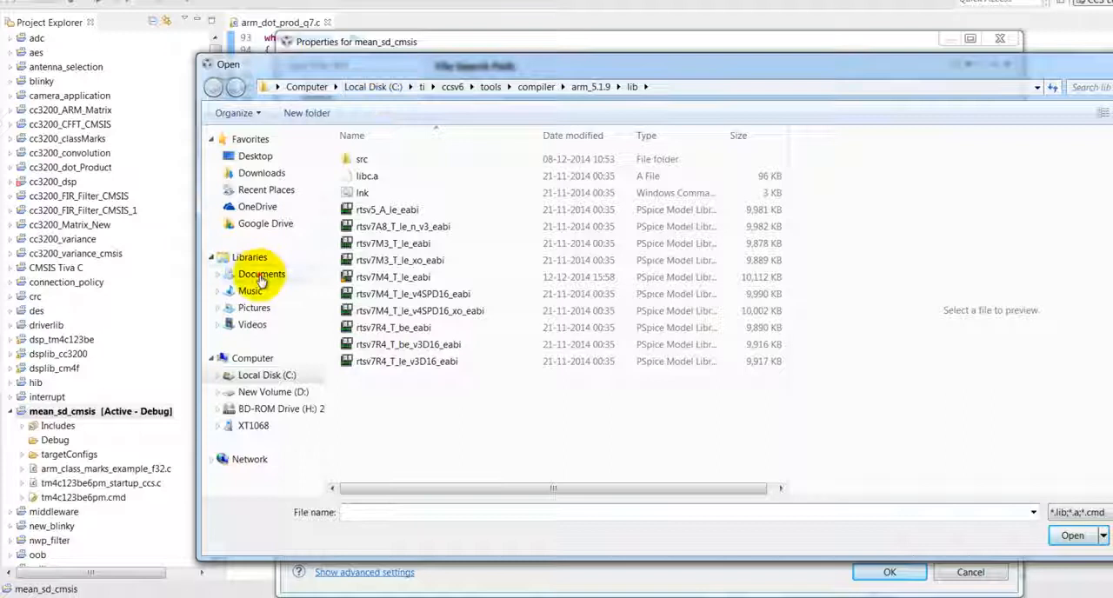
{"action": "left_click", "coordinate": [261, 274]}
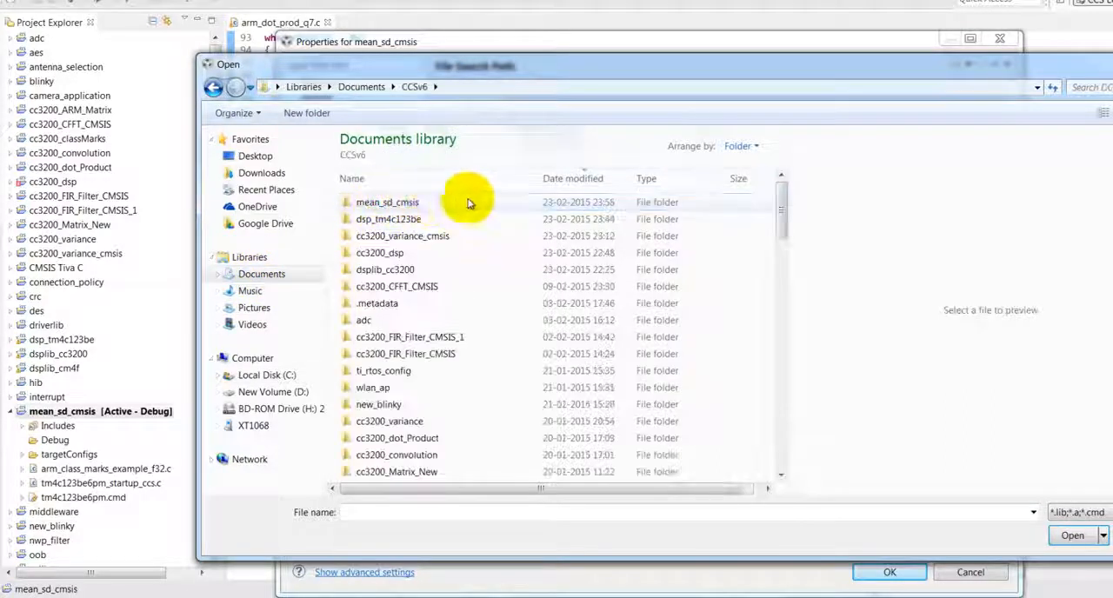
{"action": "double_click", "coordinate": [388, 218]}
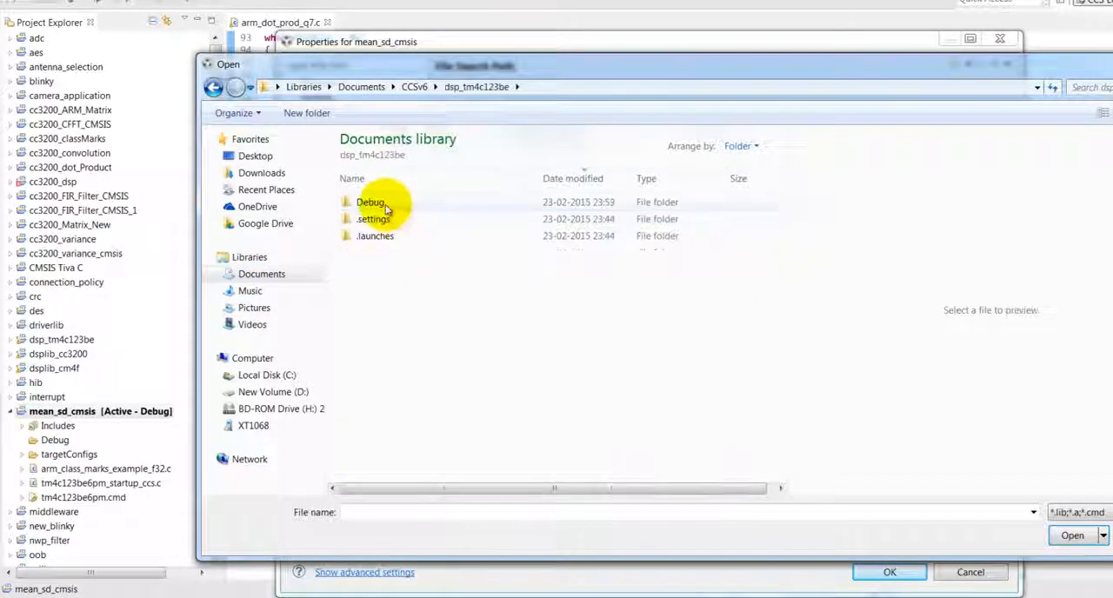
{"action": "double_click", "coordinate": [371, 202]}
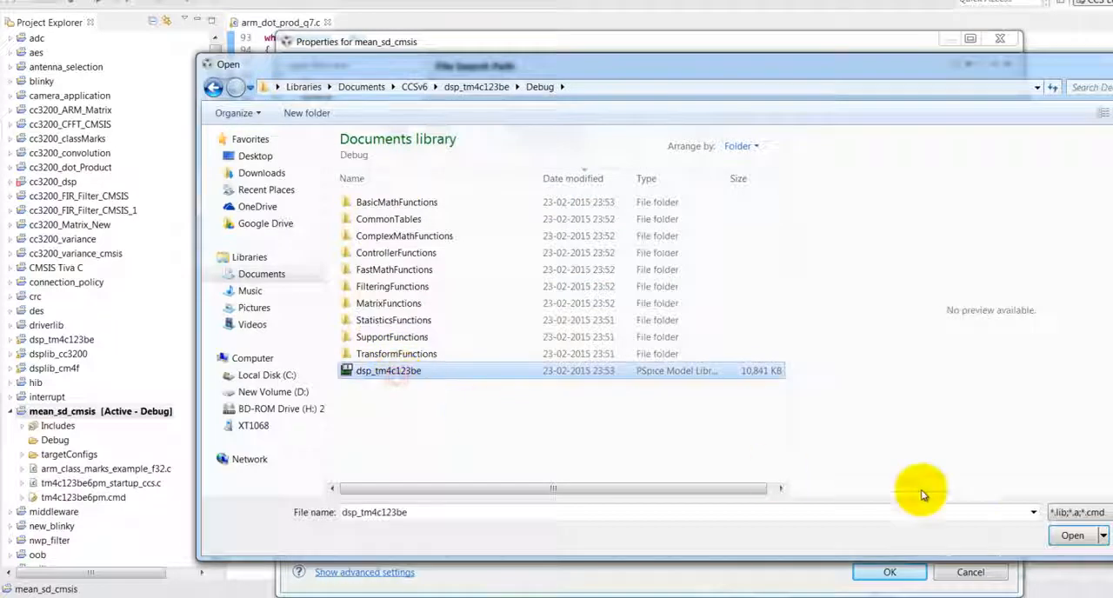
{"action": "left_click", "coordinate": [1073, 535]}
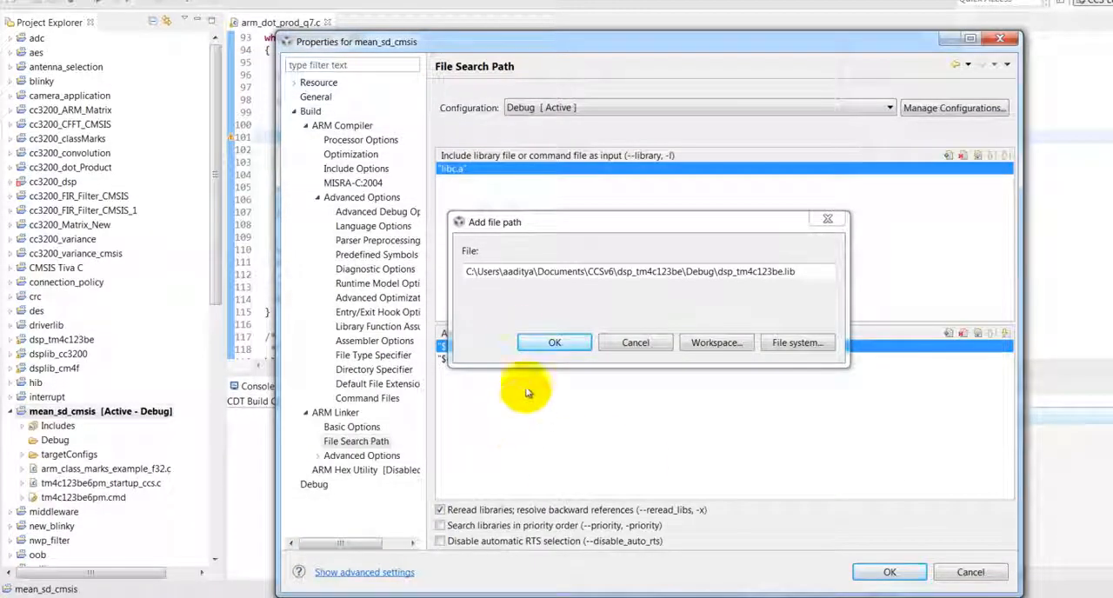
{"action": "mouse_move", "coordinate": [555, 342]}
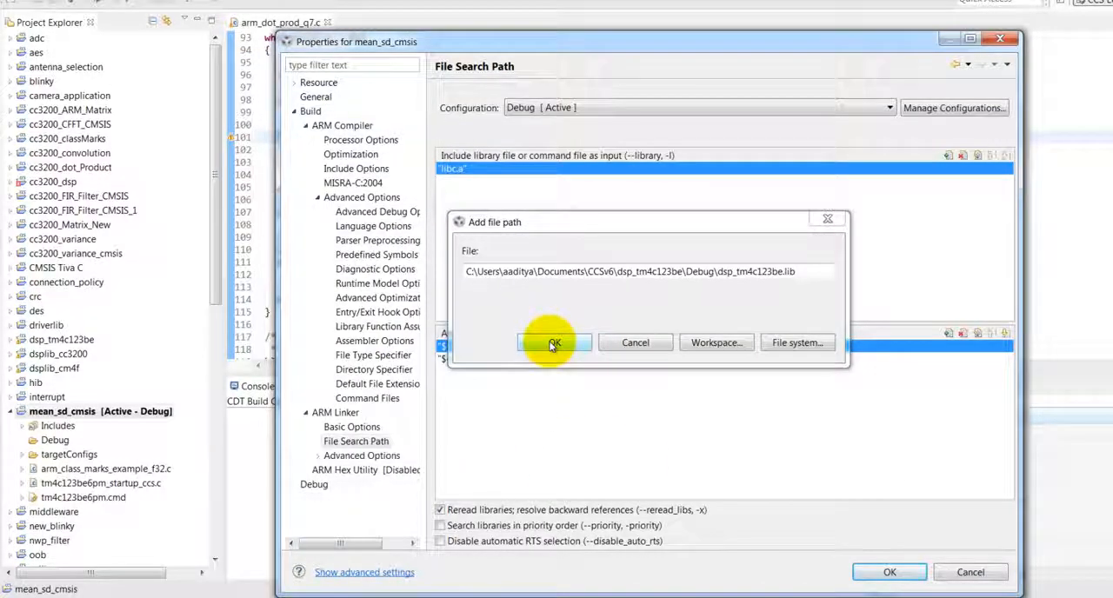
{"action": "left_click", "coordinate": [555, 342]}
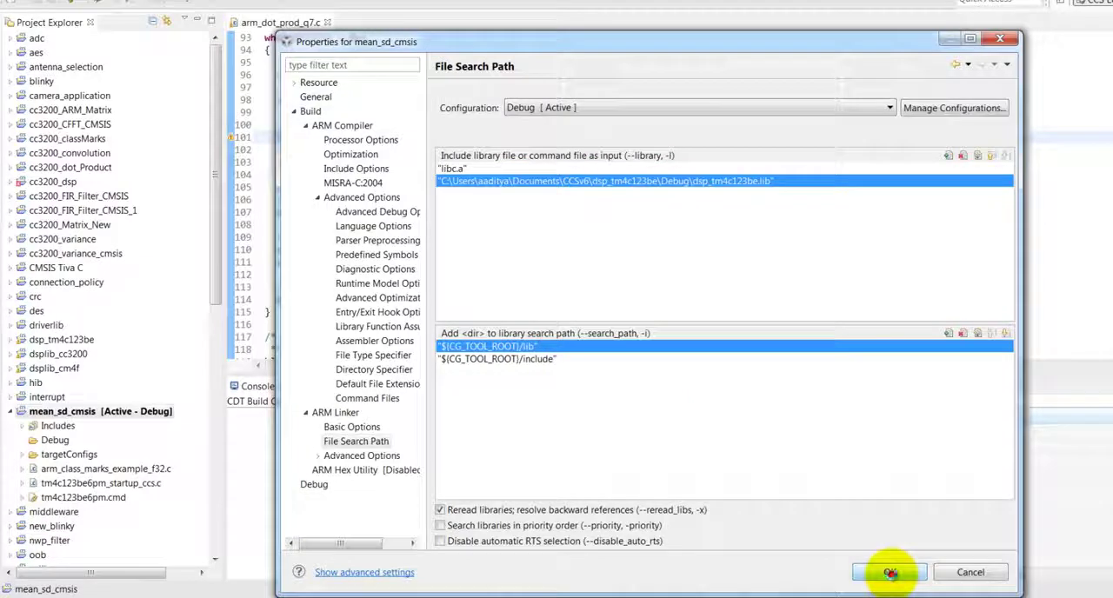
{"action": "left_click", "coordinate": [889, 572]}
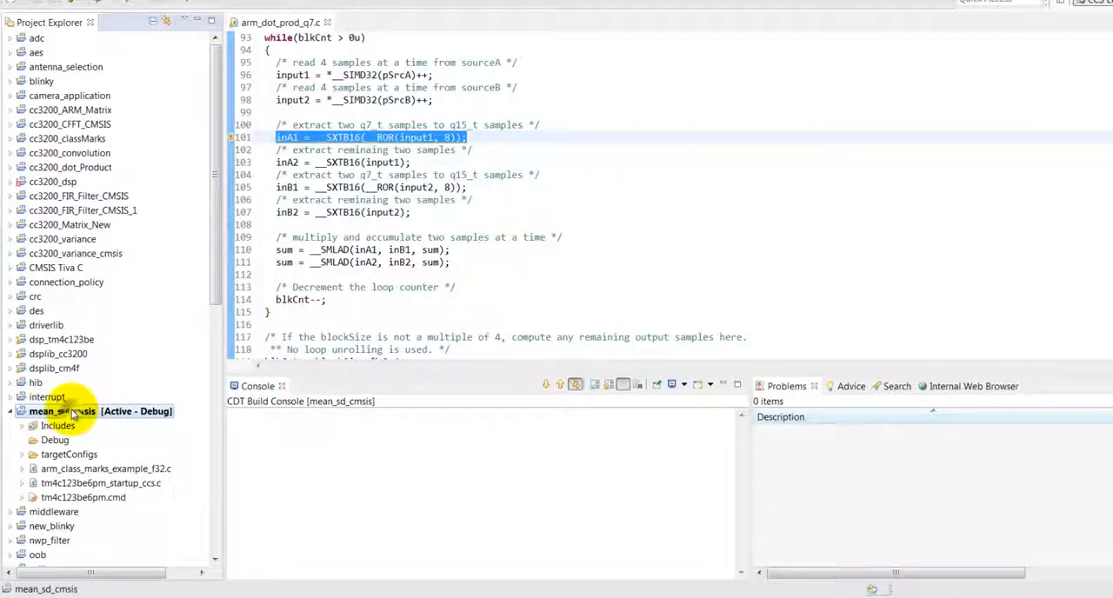
Step: Build mean_sd_cmsis with dsp_tm4c123be.lib and expand its three Optimization Advice items
{"action": "right_click", "coordinate": [62, 411]}
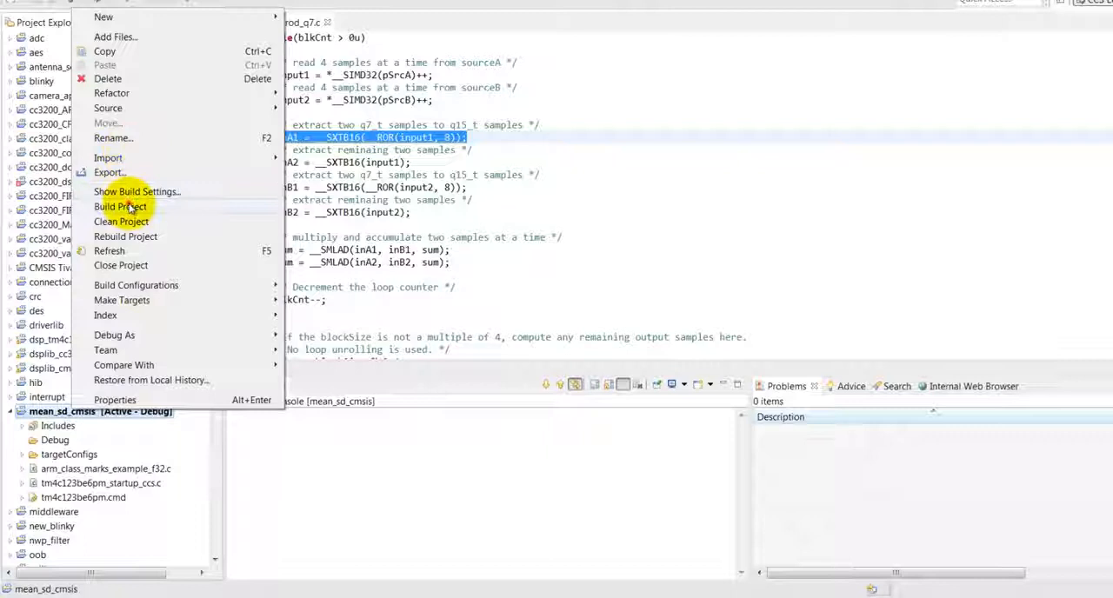
{"action": "left_click", "coordinate": [120, 207]}
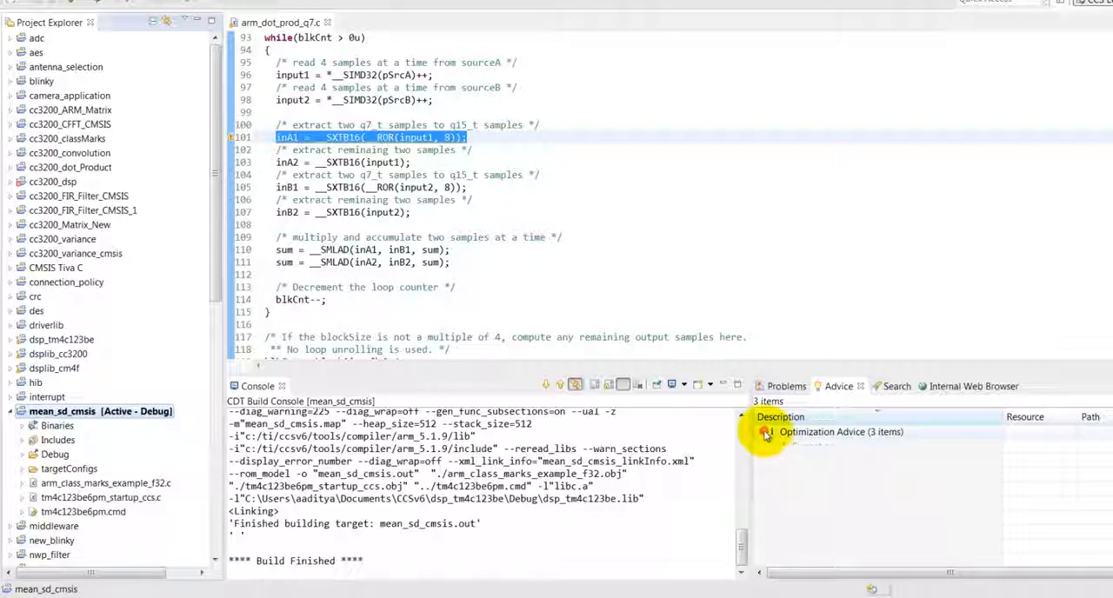
{"action": "left_click", "coordinate": [763, 432]}
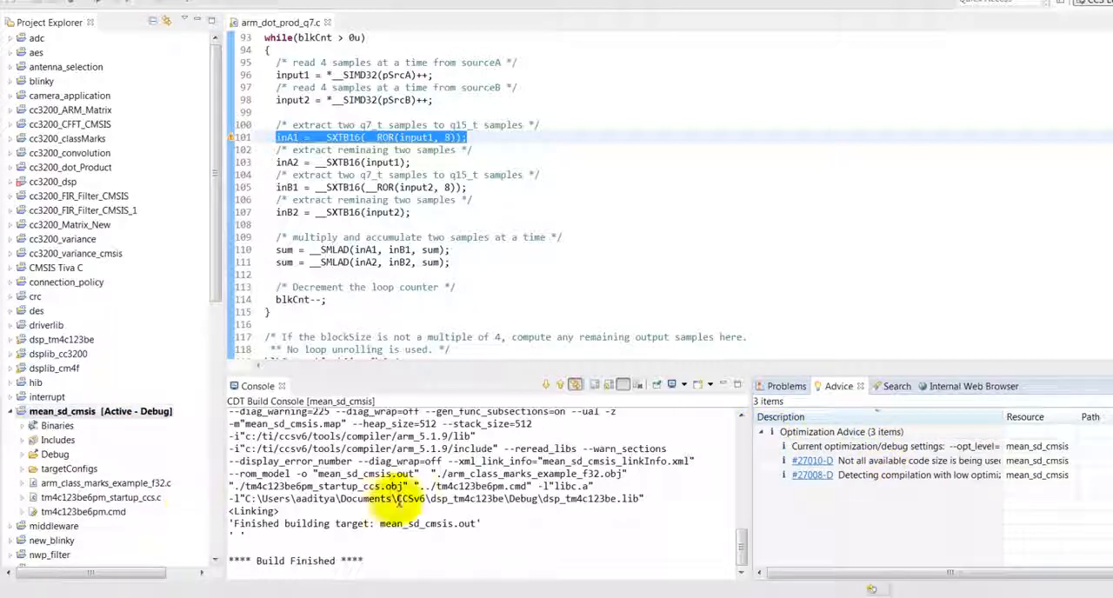
{"action": "mouse_move", "coordinate": [457, 368]}
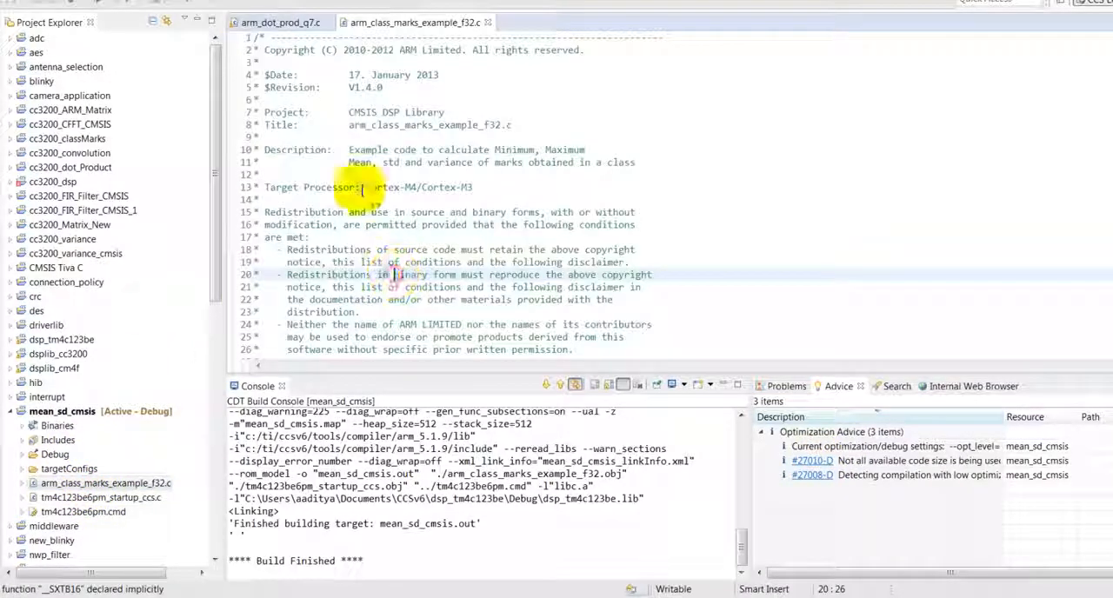
{"action": "scroll", "scroll_direction": "down", "scroll_amount": 3}
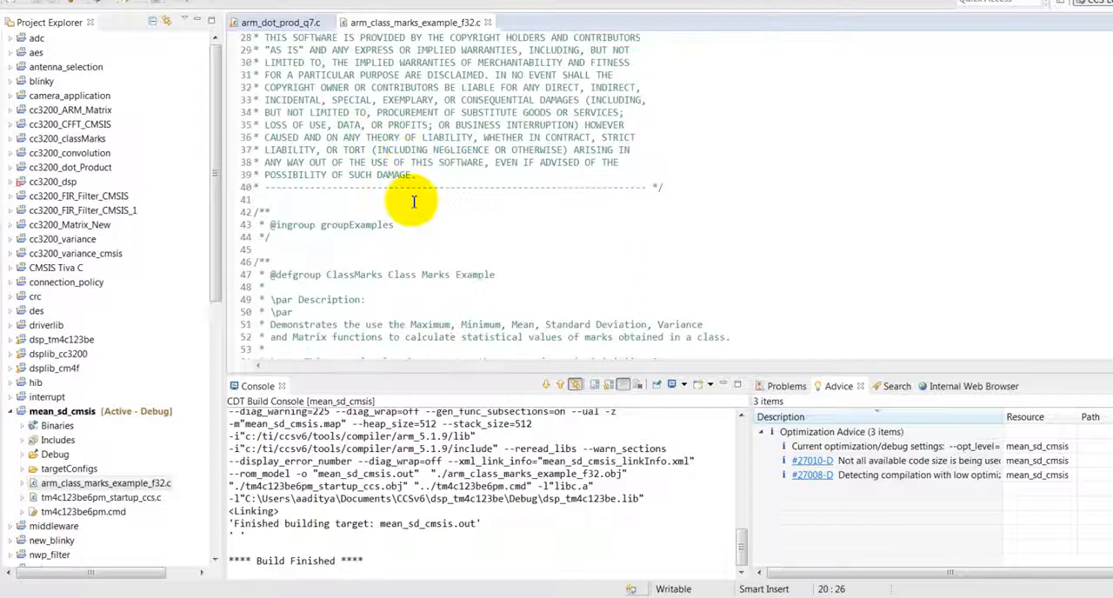
{"action": "scroll", "scroll_direction": "down", "scroll_amount": 3}
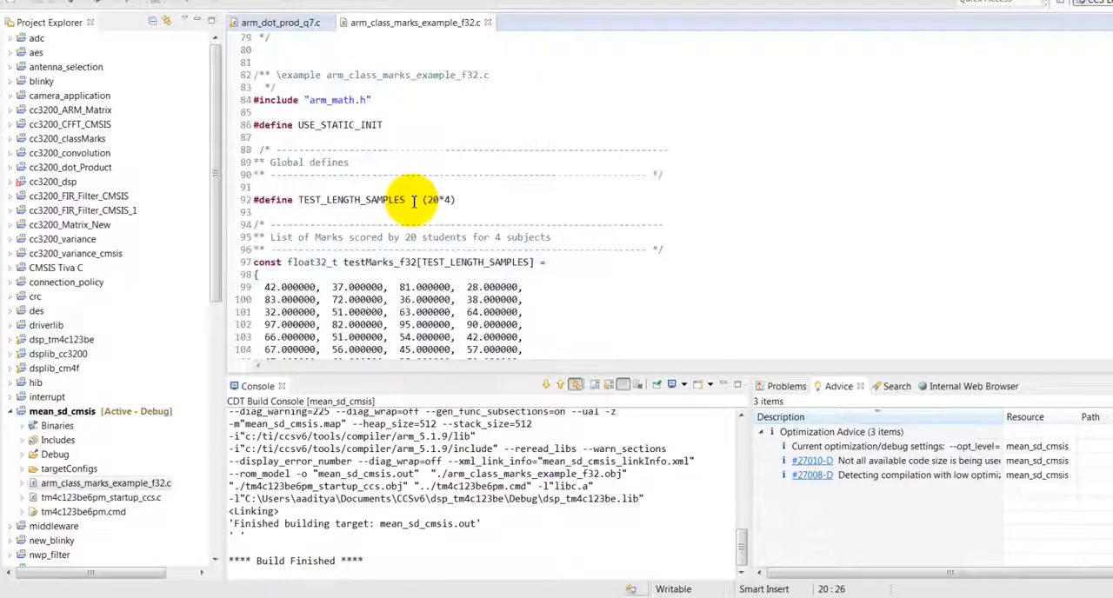
{"action": "scroll", "scroll_direction": "down", "scroll_amount": 3}
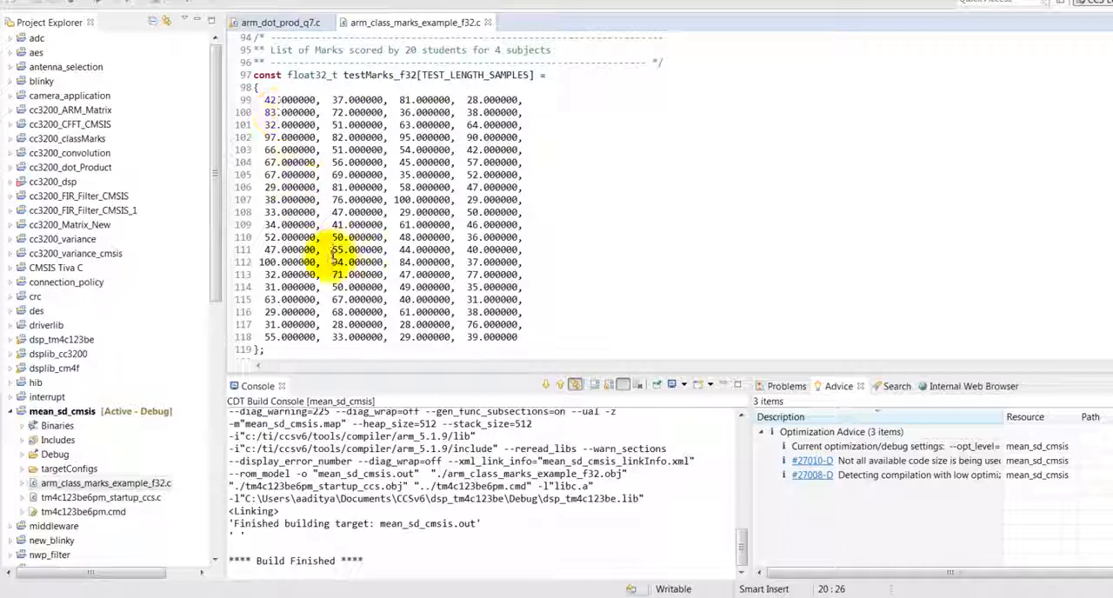
{"action": "scroll", "scroll_direction": "down", "scroll_amount": 3}
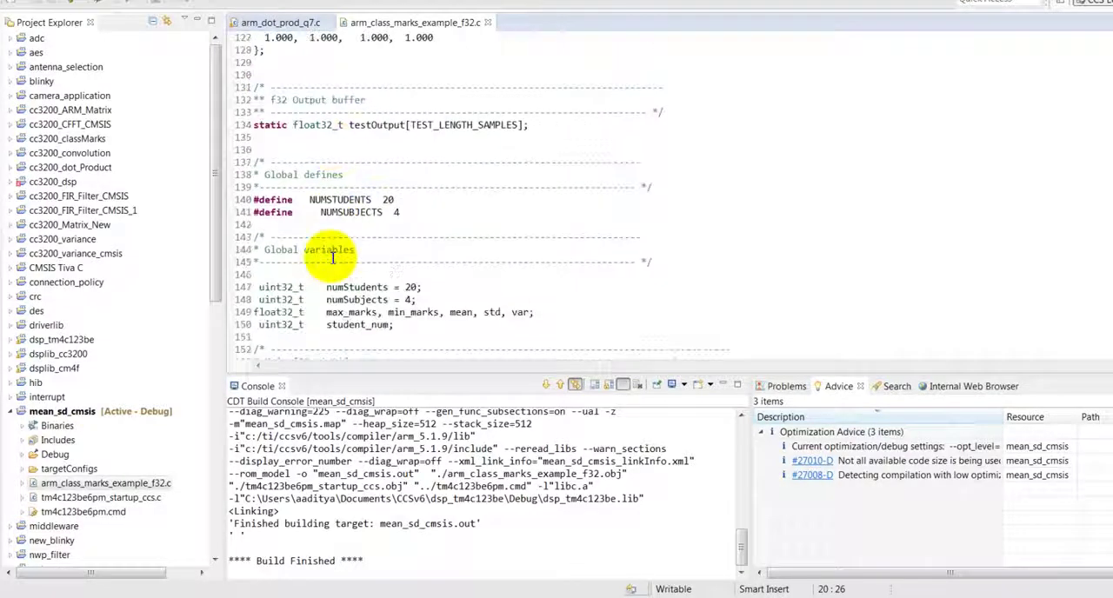
{"action": "scroll", "scroll_direction": "down", "scroll_amount": 3}
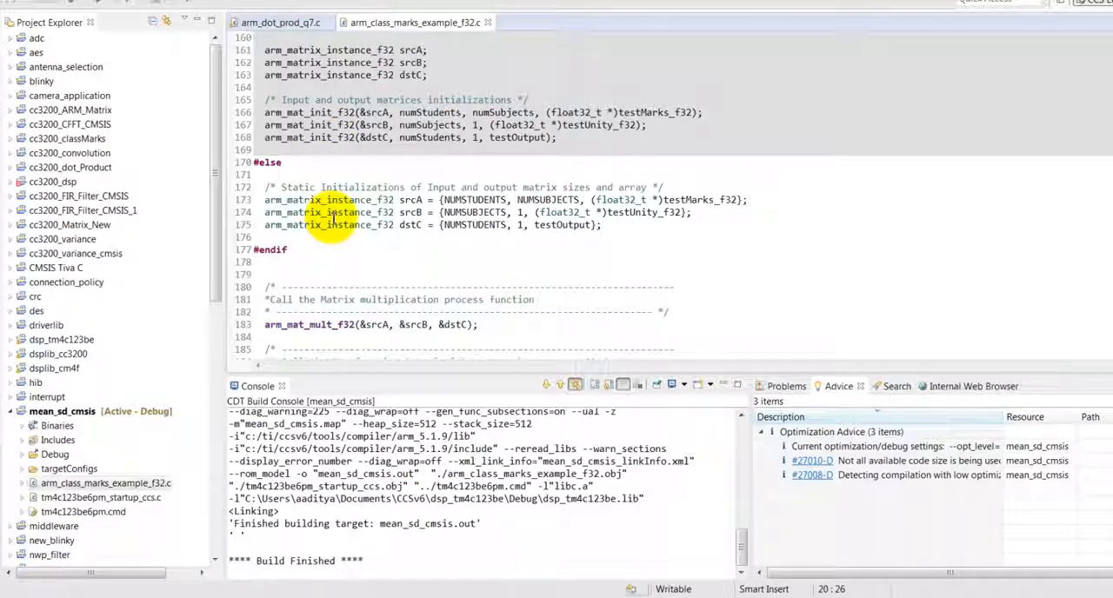
{"action": "scroll", "scroll_direction": "down", "scroll_amount": 3}
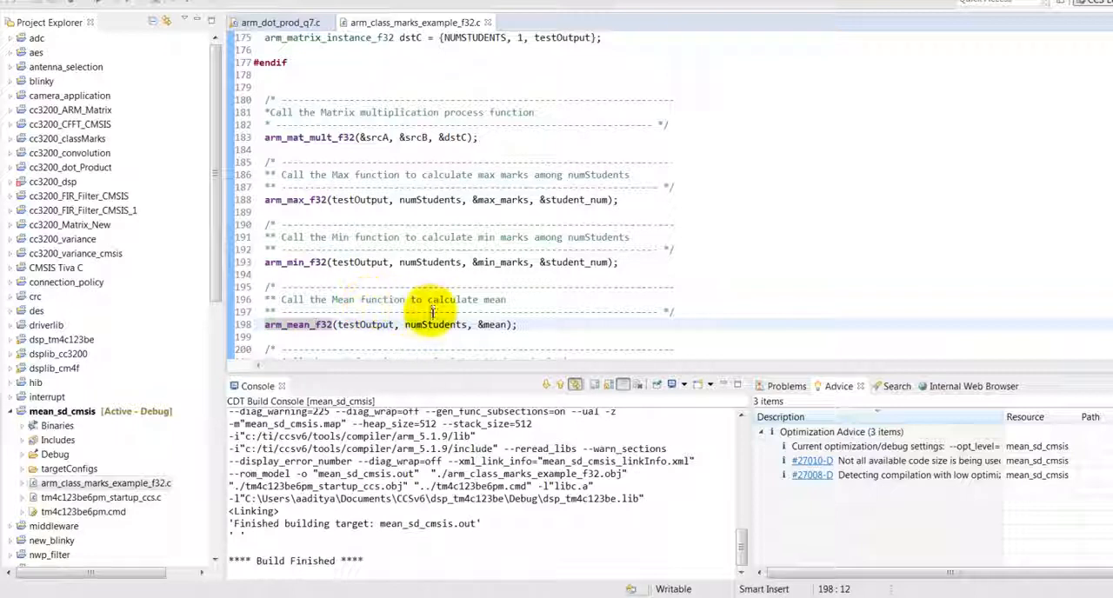
{"action": "scroll", "scroll_direction": "down", "scroll_amount": 3}
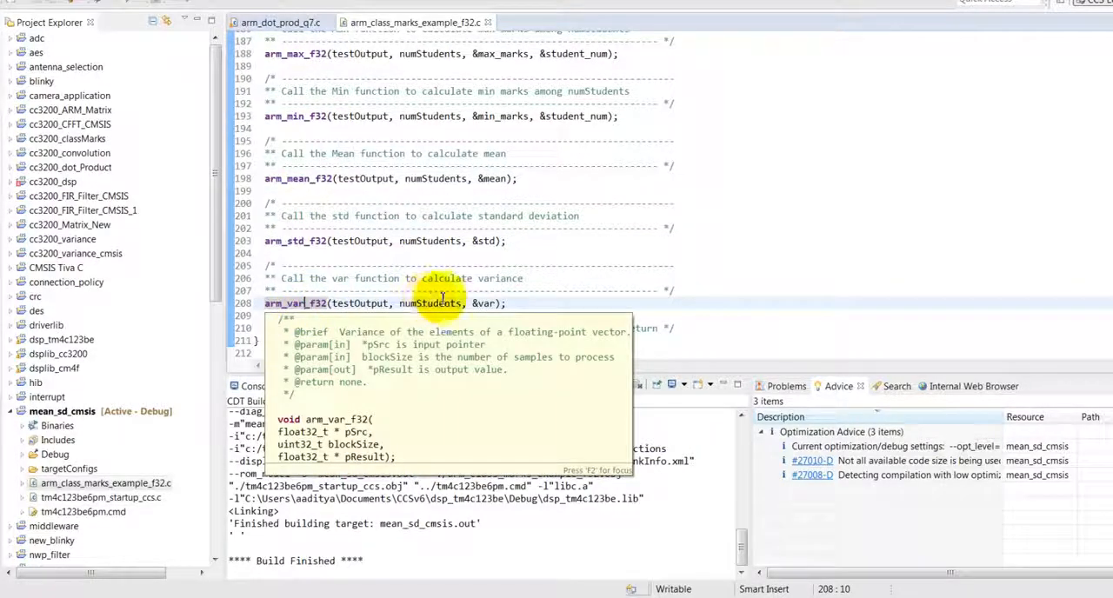
{"action": "scroll", "scroll_direction": "up", "scroll_amount": 3}
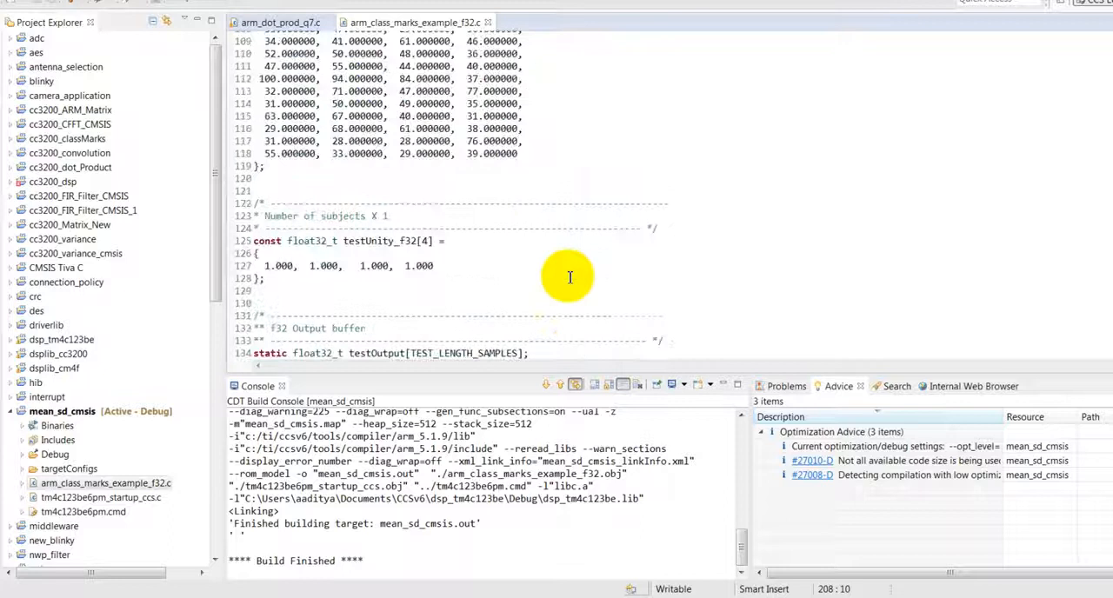
{"action": "scroll", "scroll_direction": "up", "scroll_amount": 3}
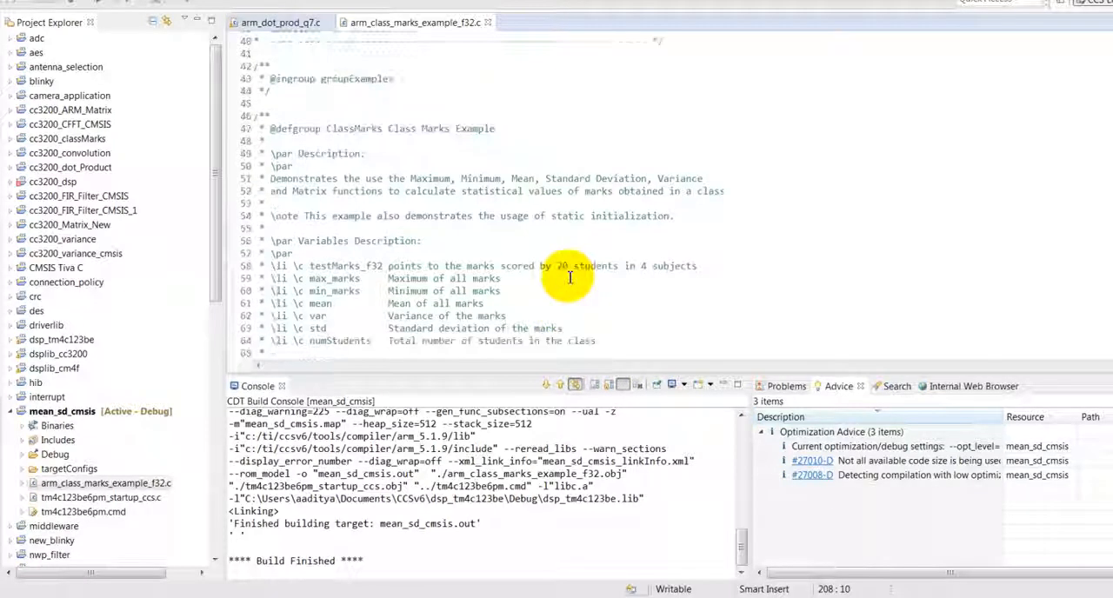
{"action": "left_click", "coordinate": [399, 216]}
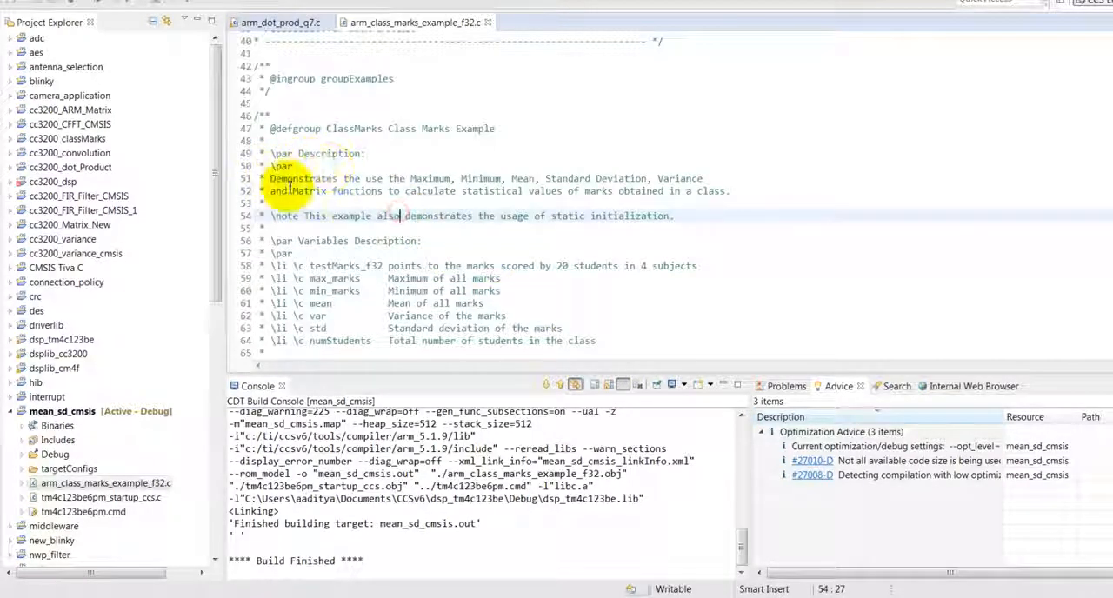
{"action": "mouse_move", "coordinate": [451, 246]}
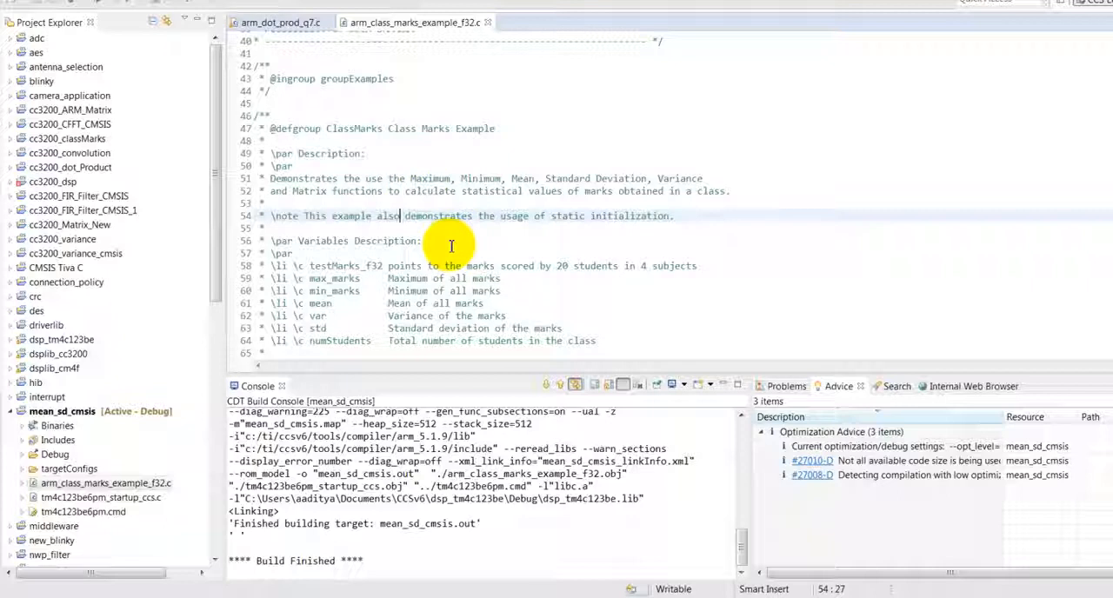
{"action": "mouse_move", "coordinate": [470, 228]}
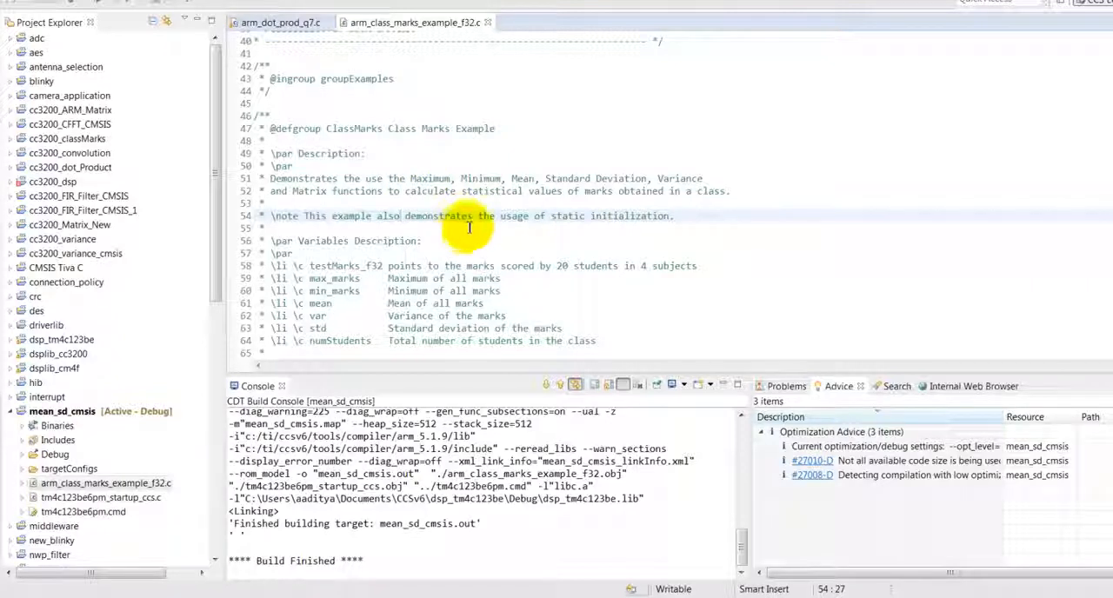
{"action": "scroll", "scroll_direction": "down", "scroll_amount": 3}
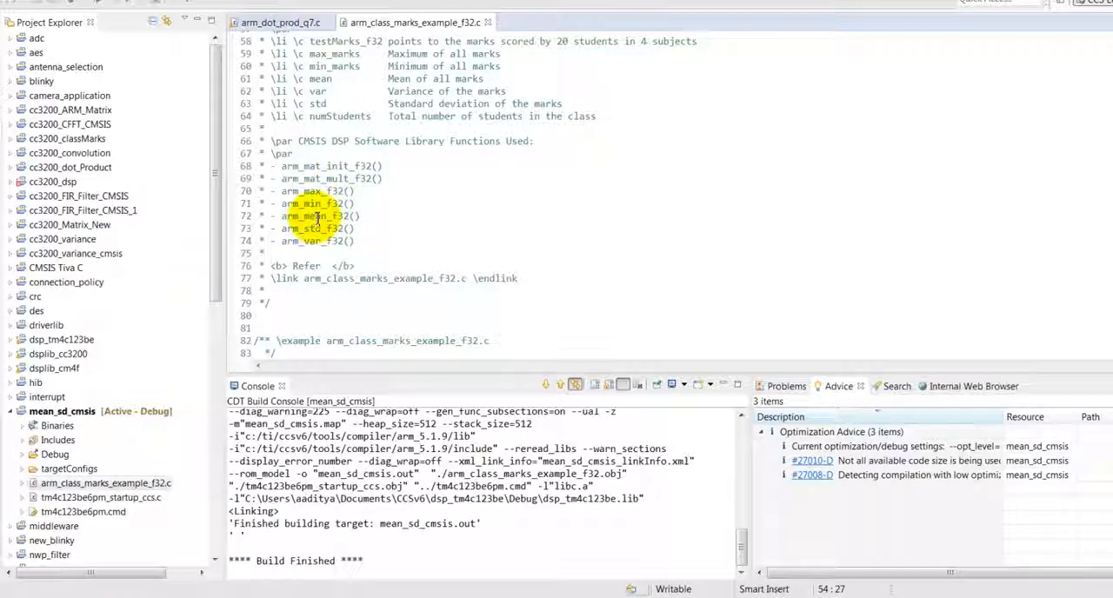
{"action": "mouse_move", "coordinate": [314, 235]}
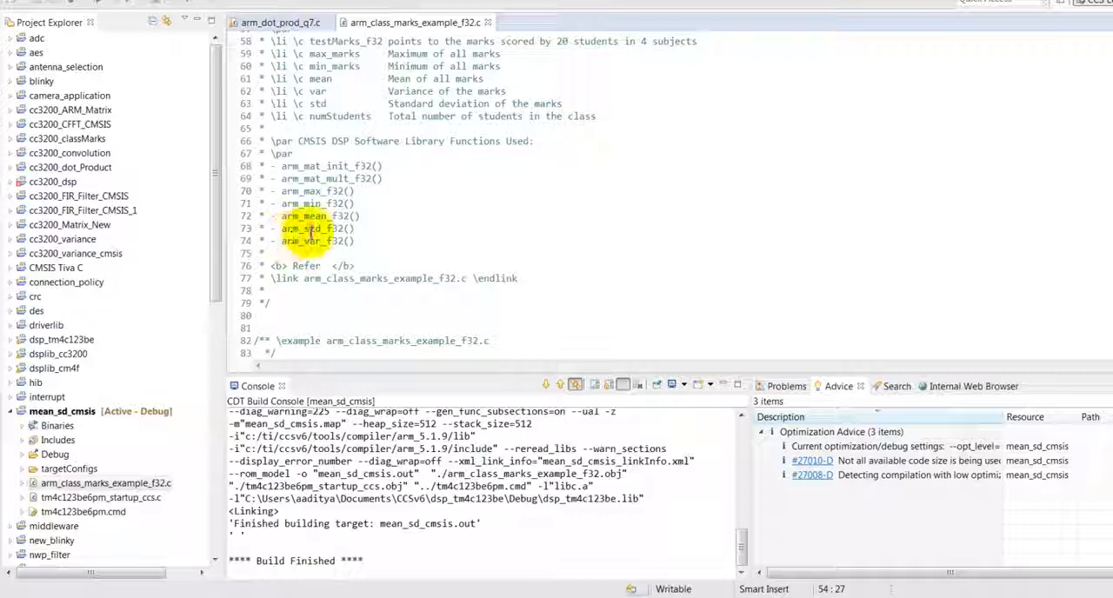